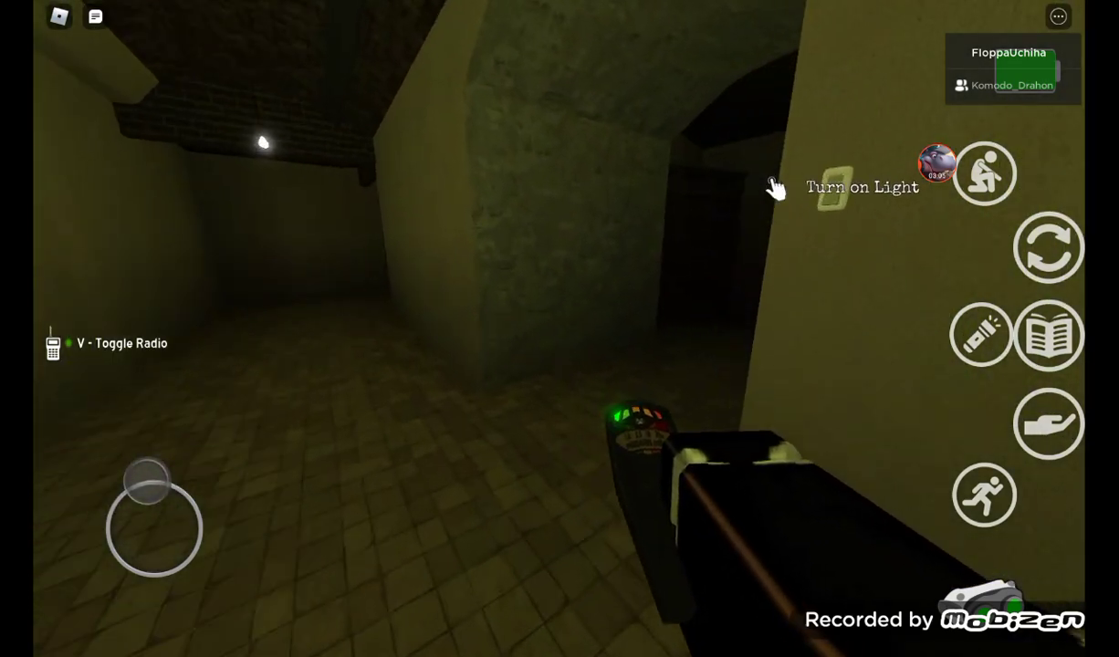
click(830, 197)
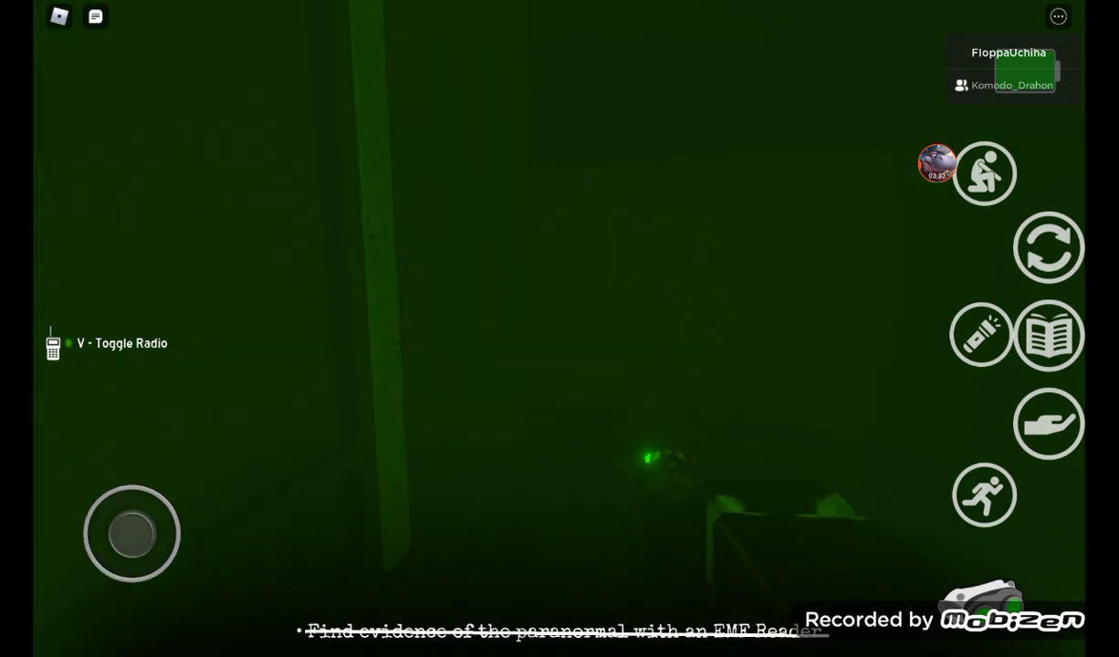
drag(132, 533, 115, 584)
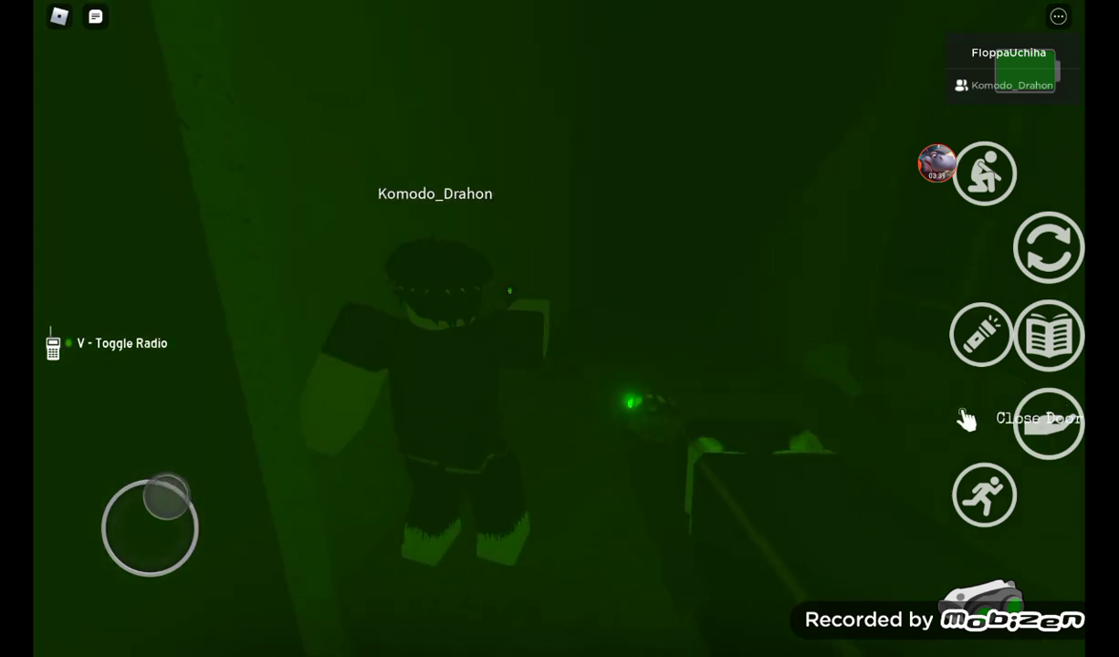
click(1048, 423)
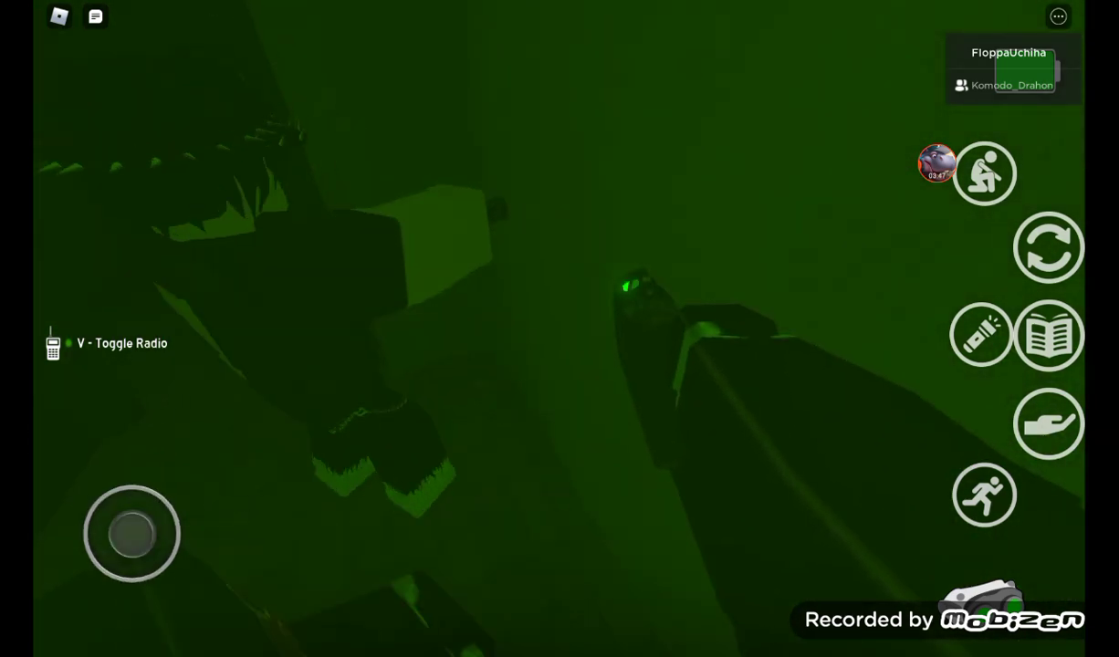
drag(131, 533, 131, 564)
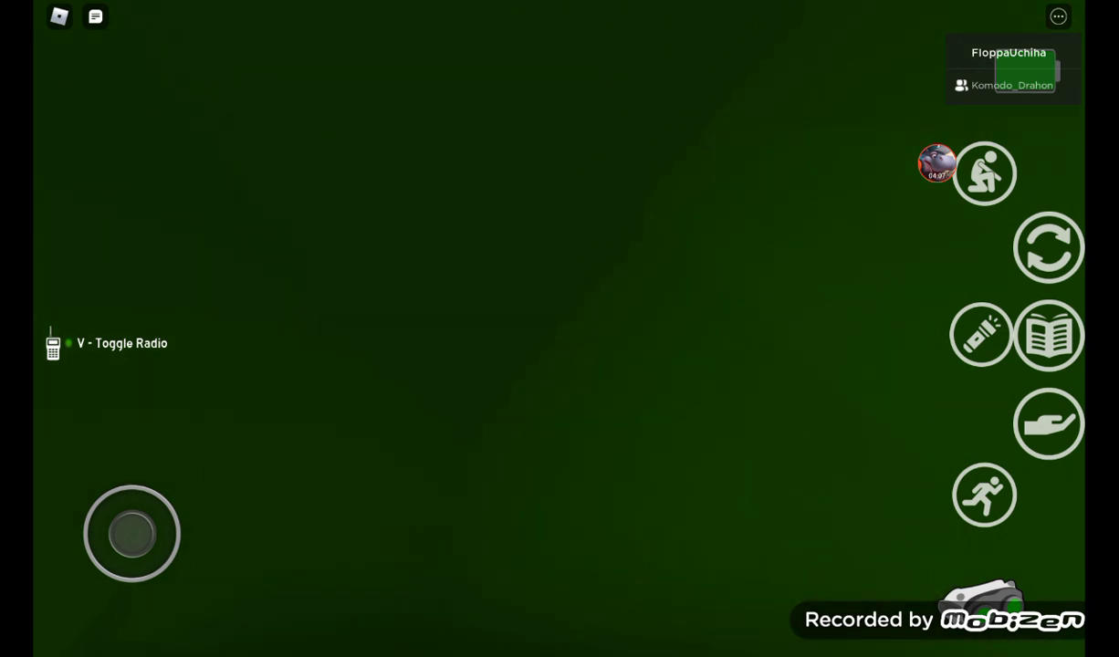
drag(132, 532, 164, 484)
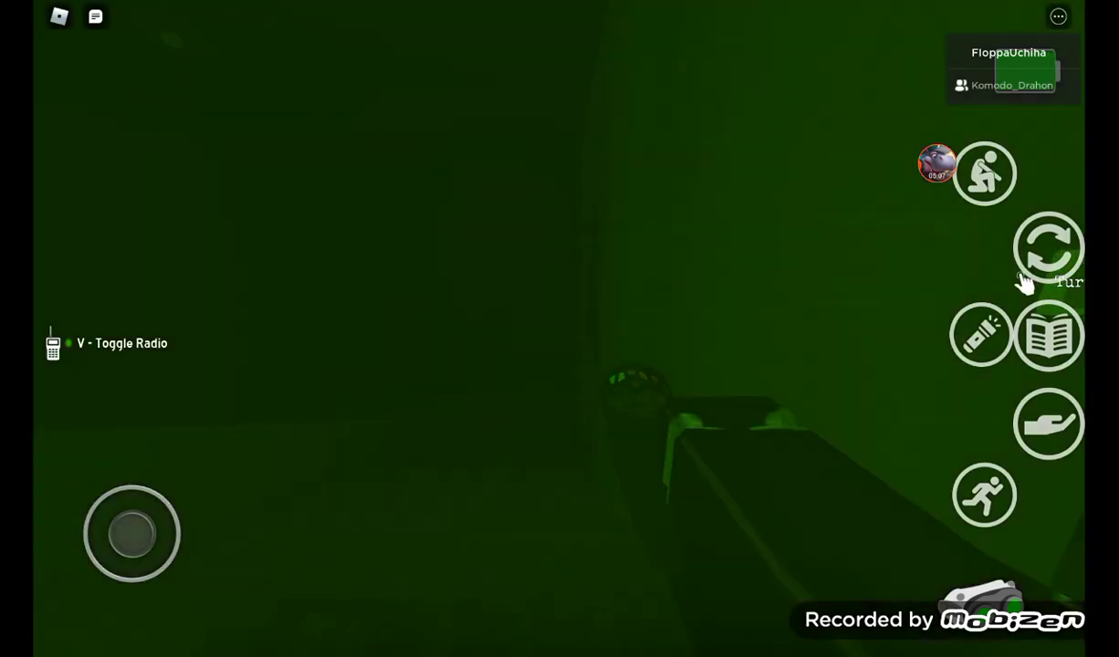
drag(132, 533, 155, 483)
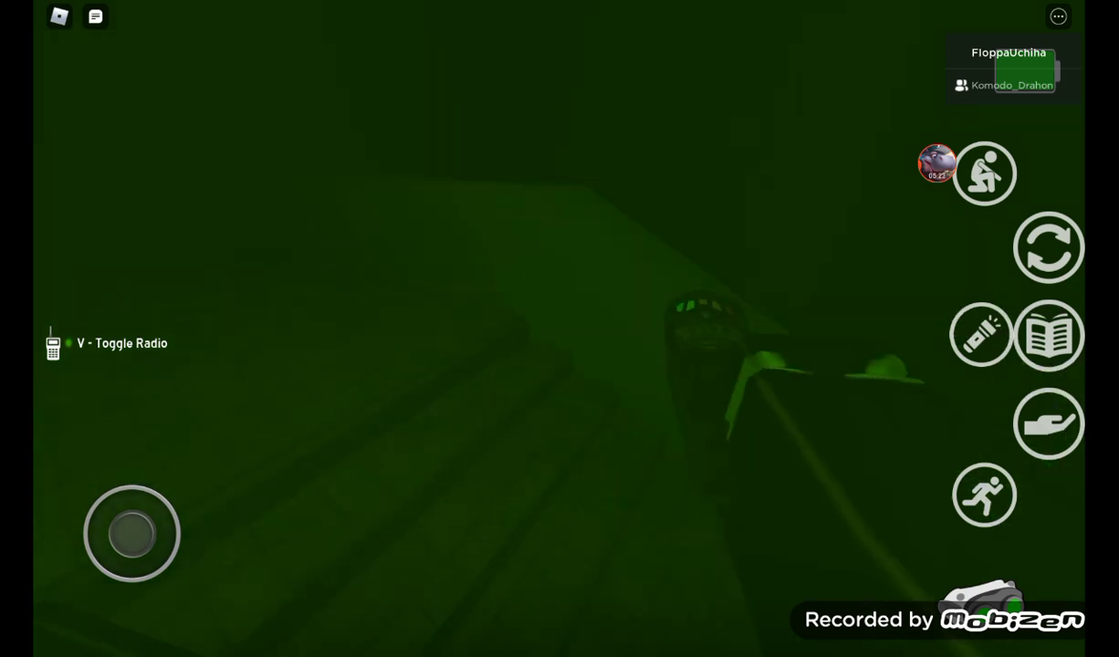
drag(132, 533, 173, 515)
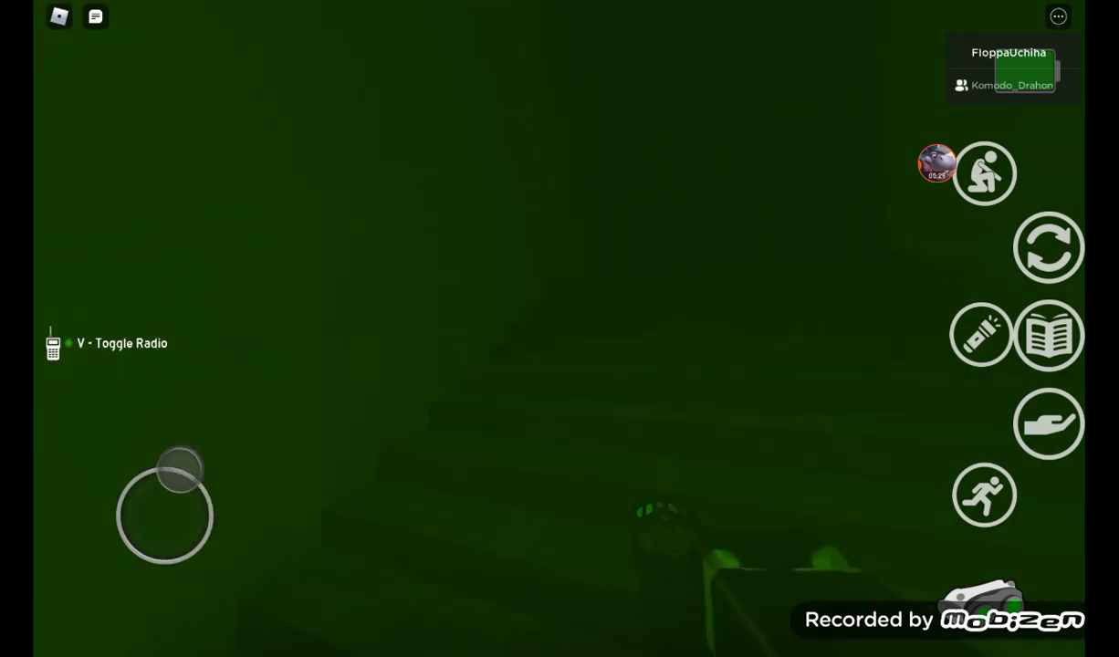
drag(179, 465, 102, 537)
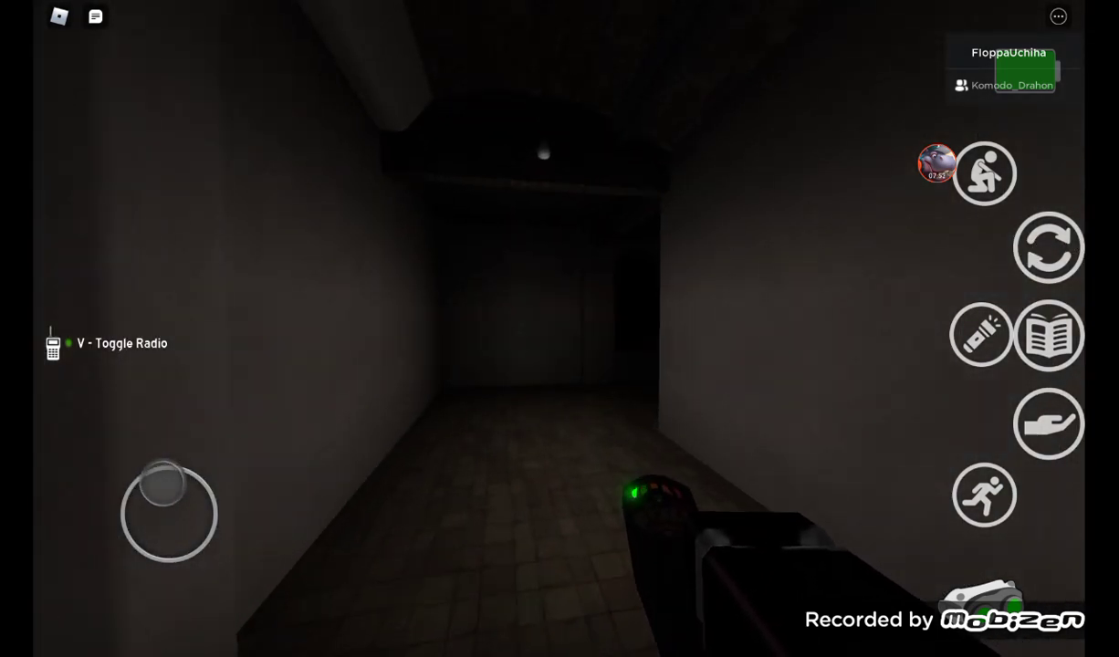
drag(168, 509, 146, 484)
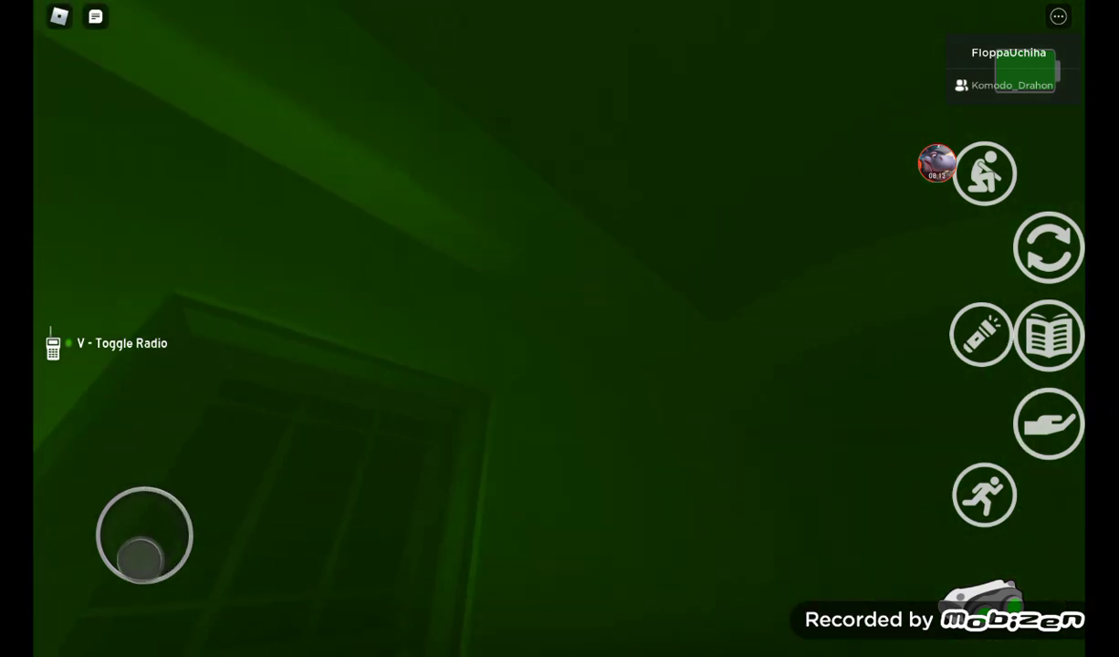
drag(144, 535, 162, 584)
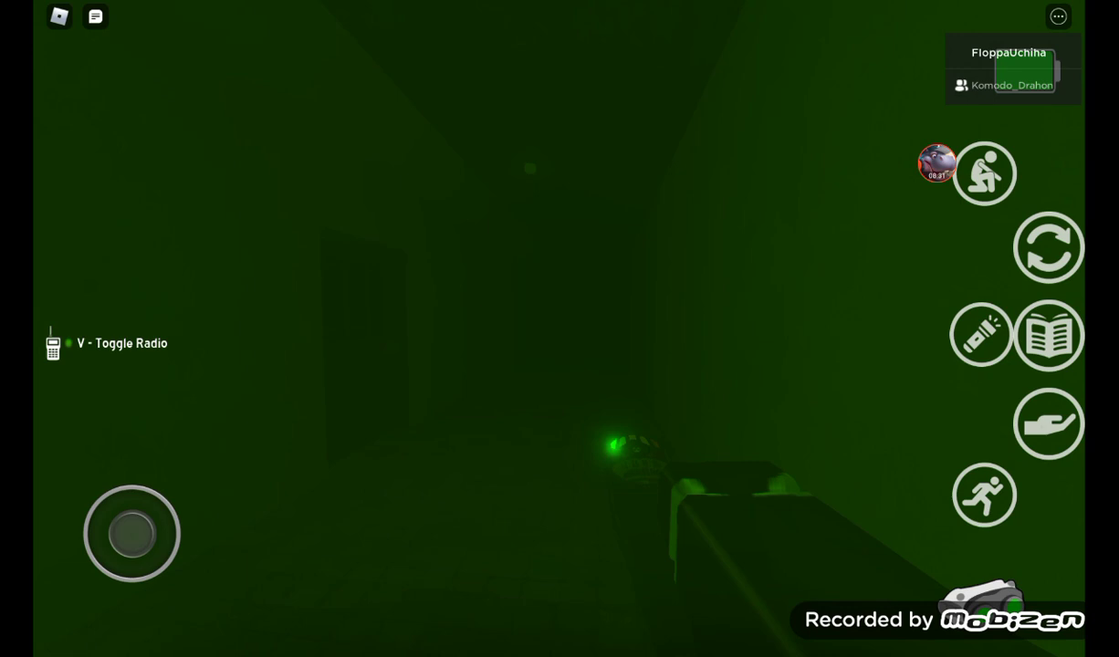
drag(131, 533, 136, 529)
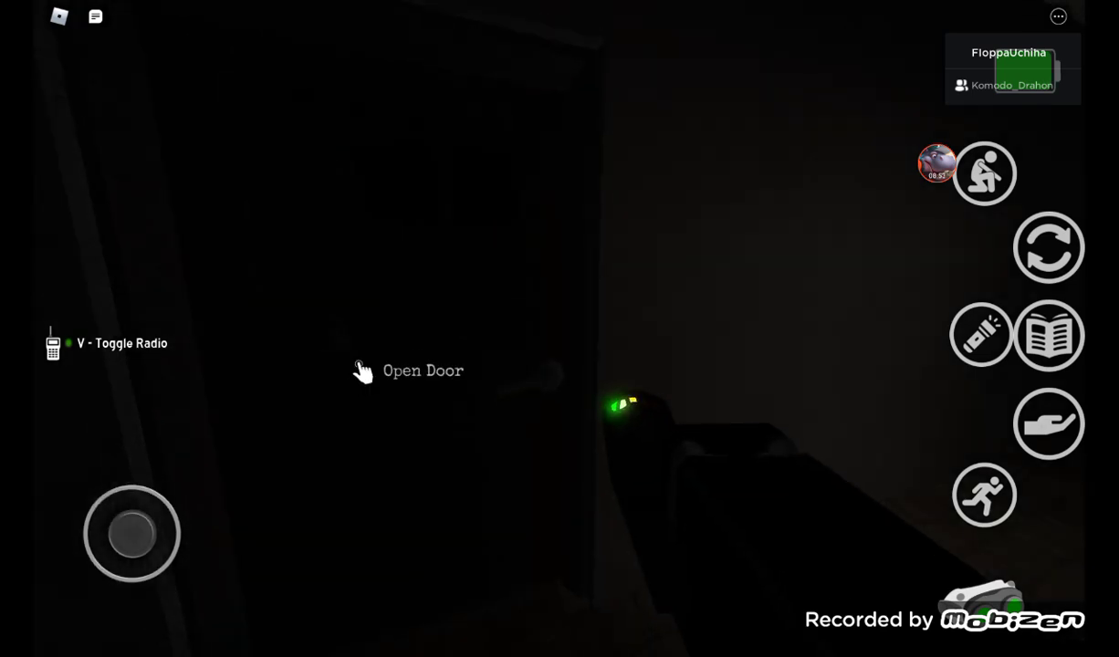
click(424, 371)
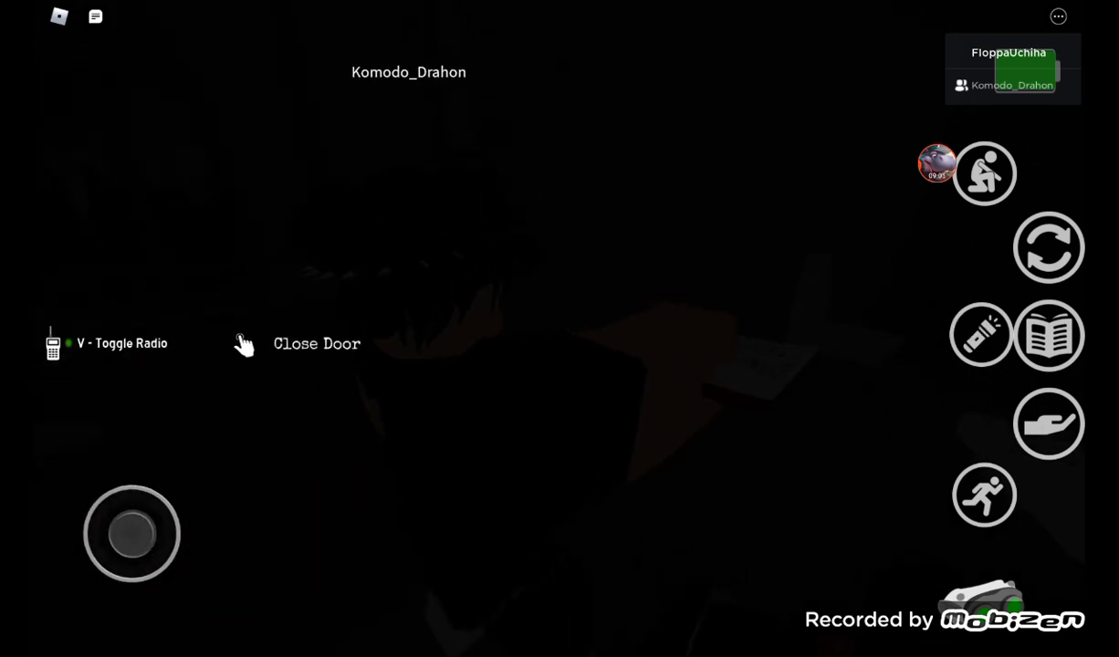
click(1049, 334)
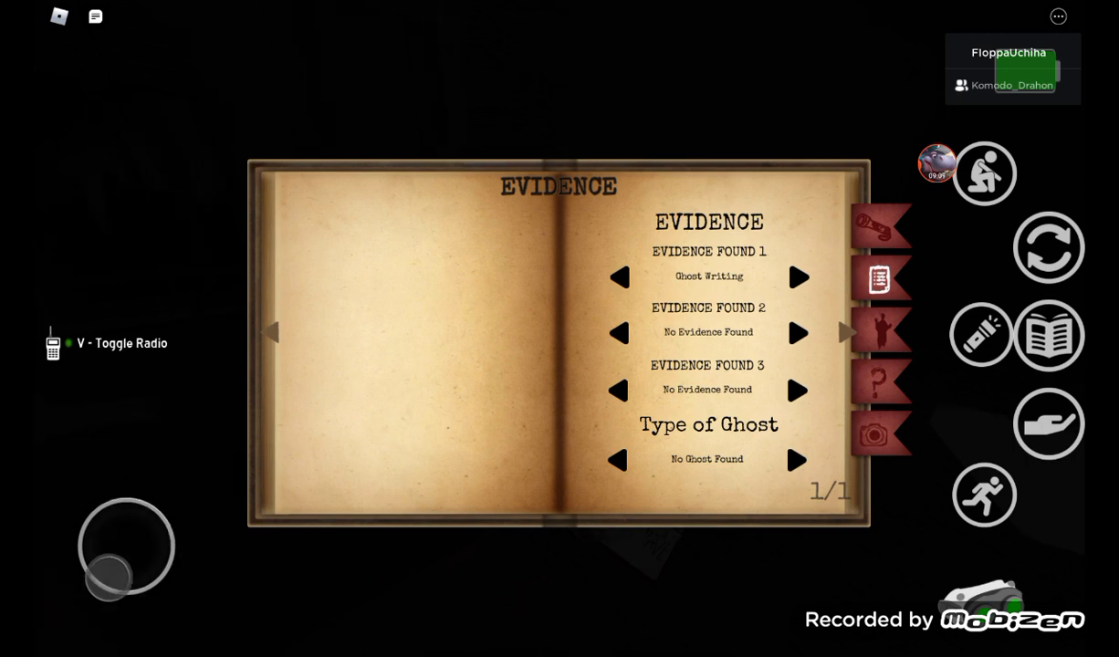
click(1047, 334)
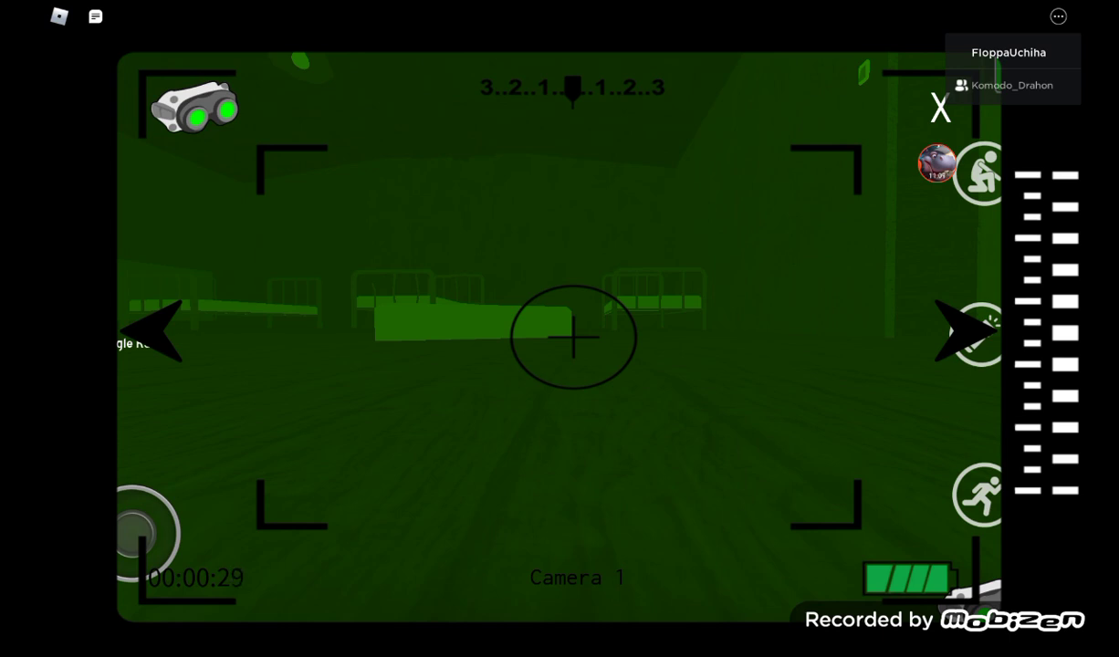
click(940, 106)
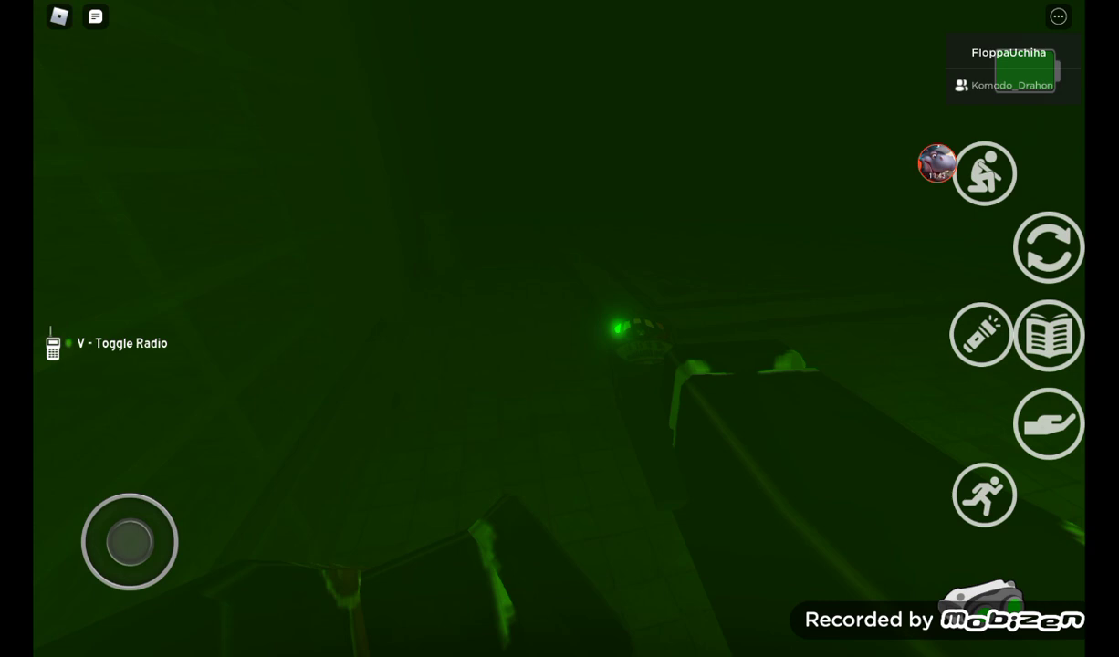
drag(130, 541, 118, 584)
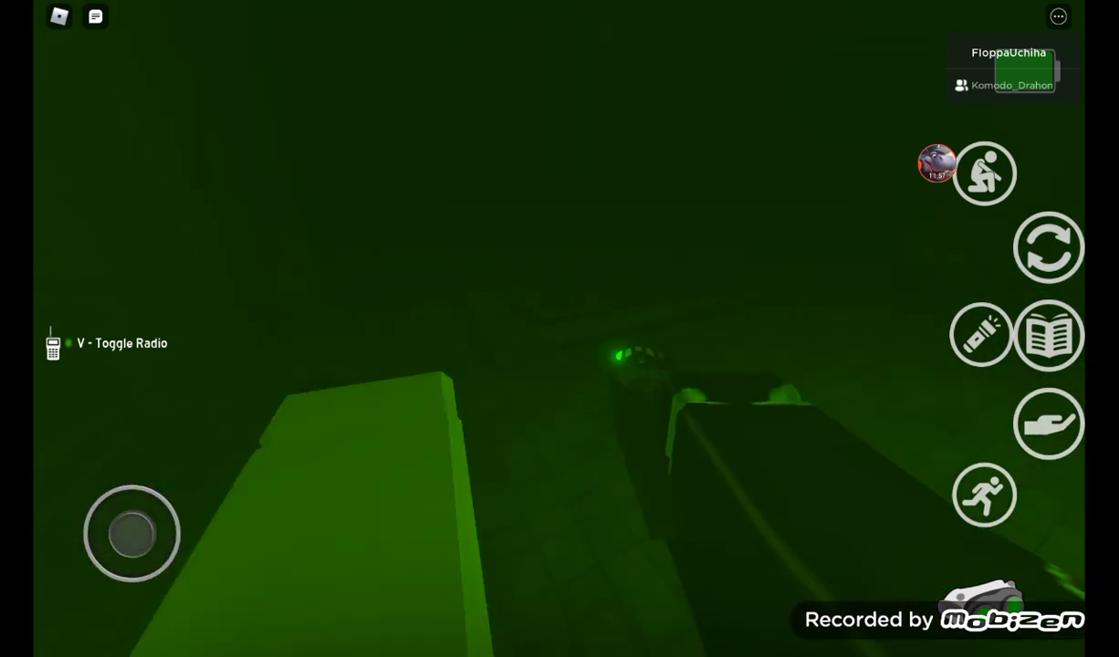
drag(131, 533, 157, 514)
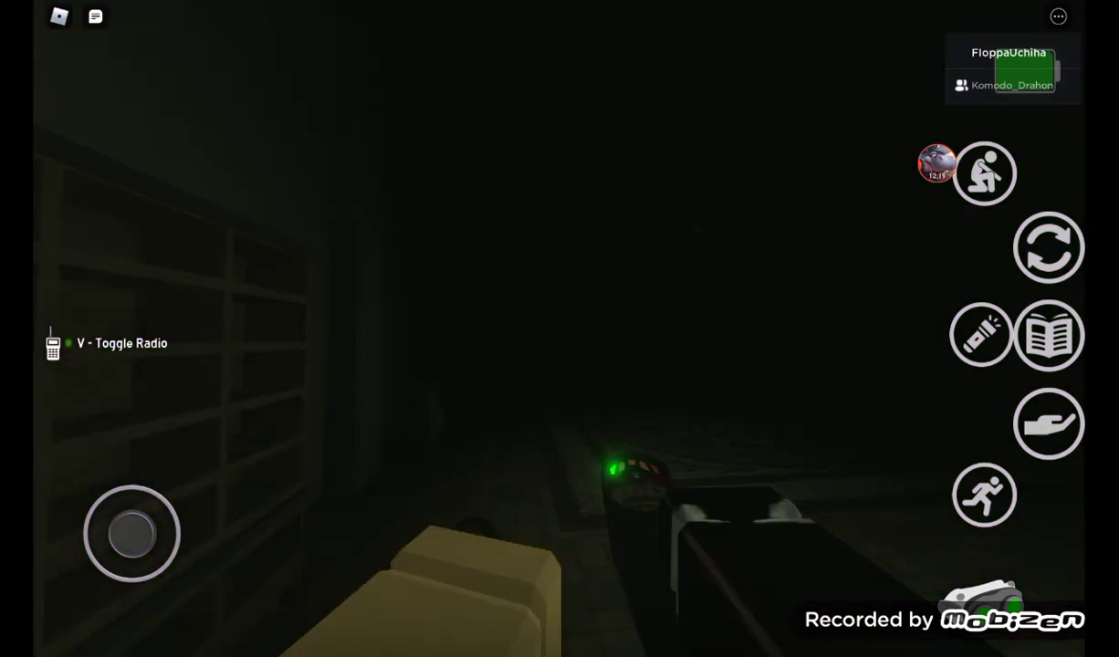
click(981, 332)
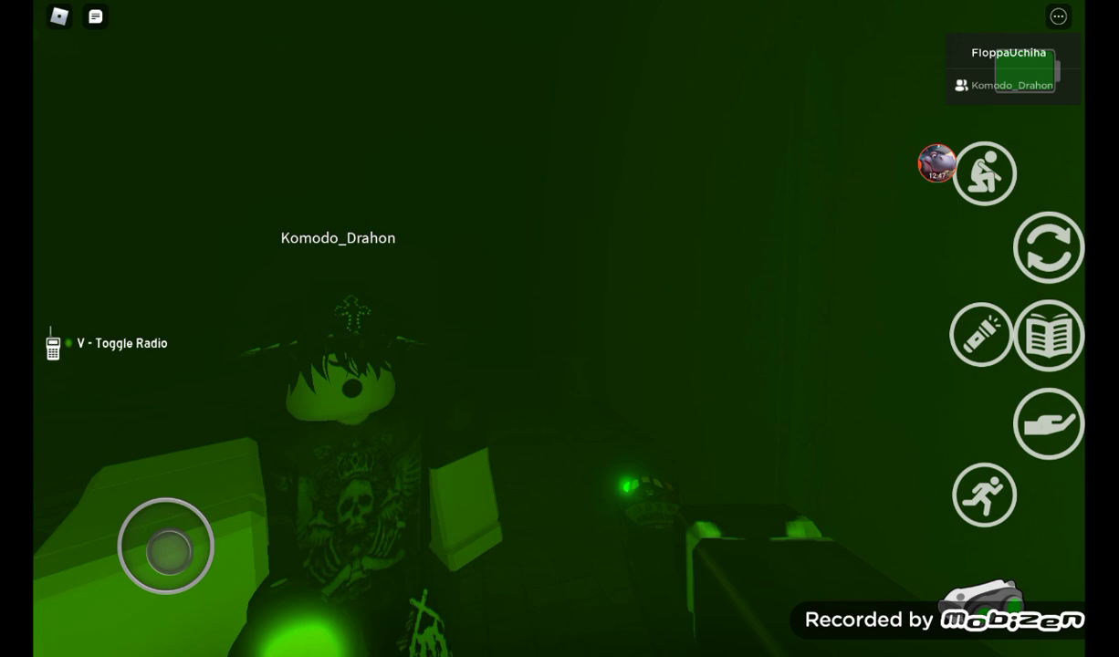
drag(166, 546, 132, 533)
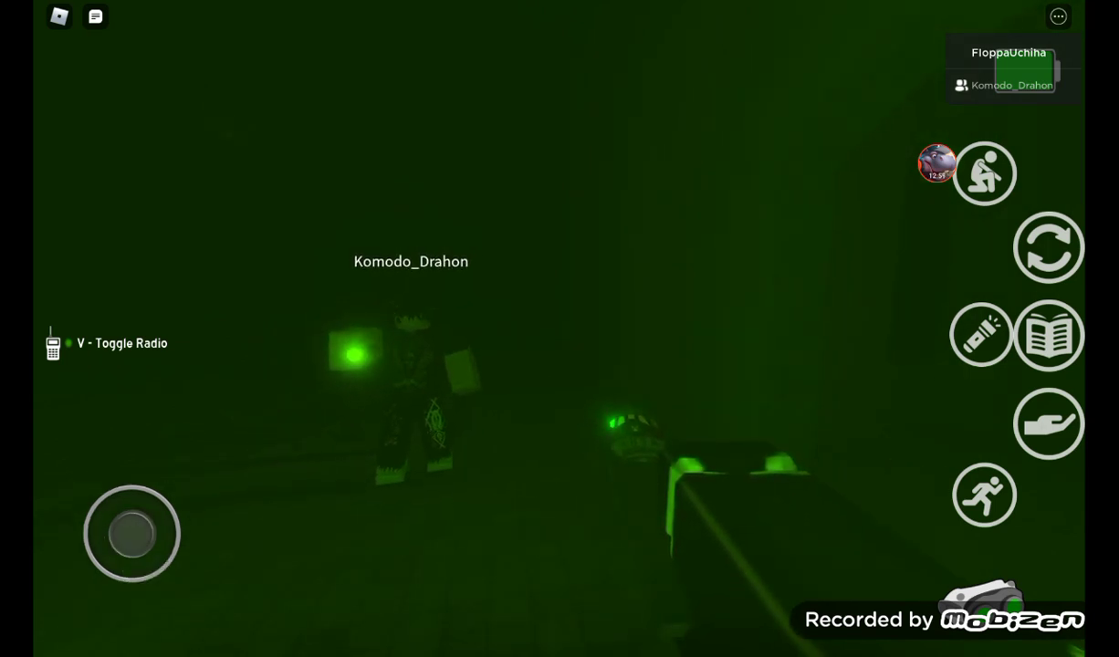
drag(131, 533, 124, 496)
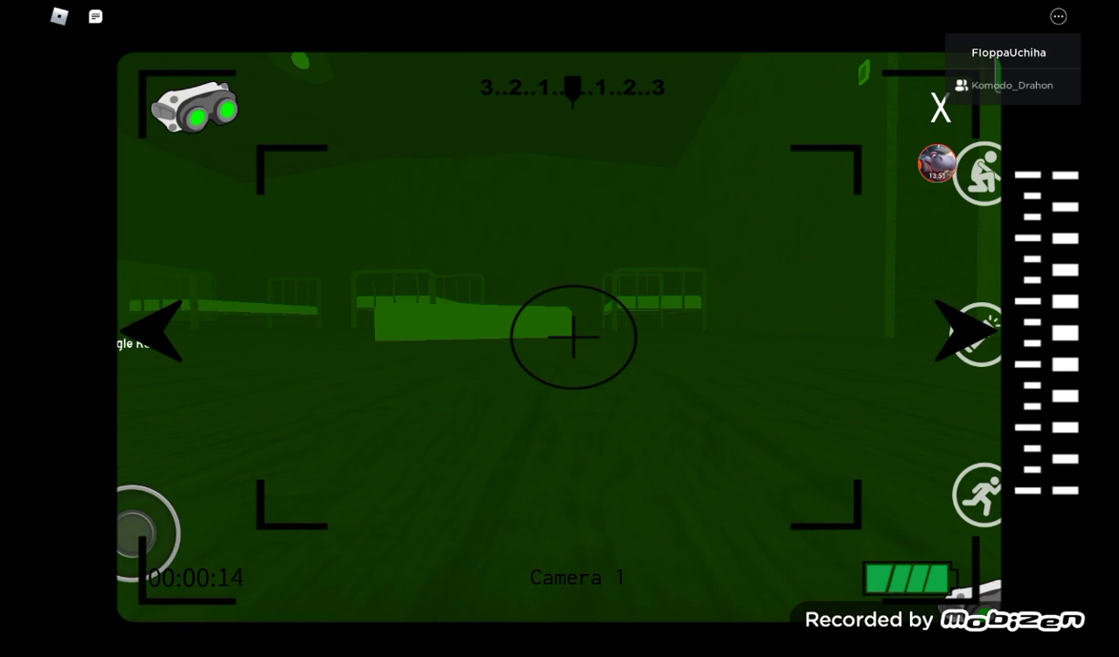
click(938, 106)
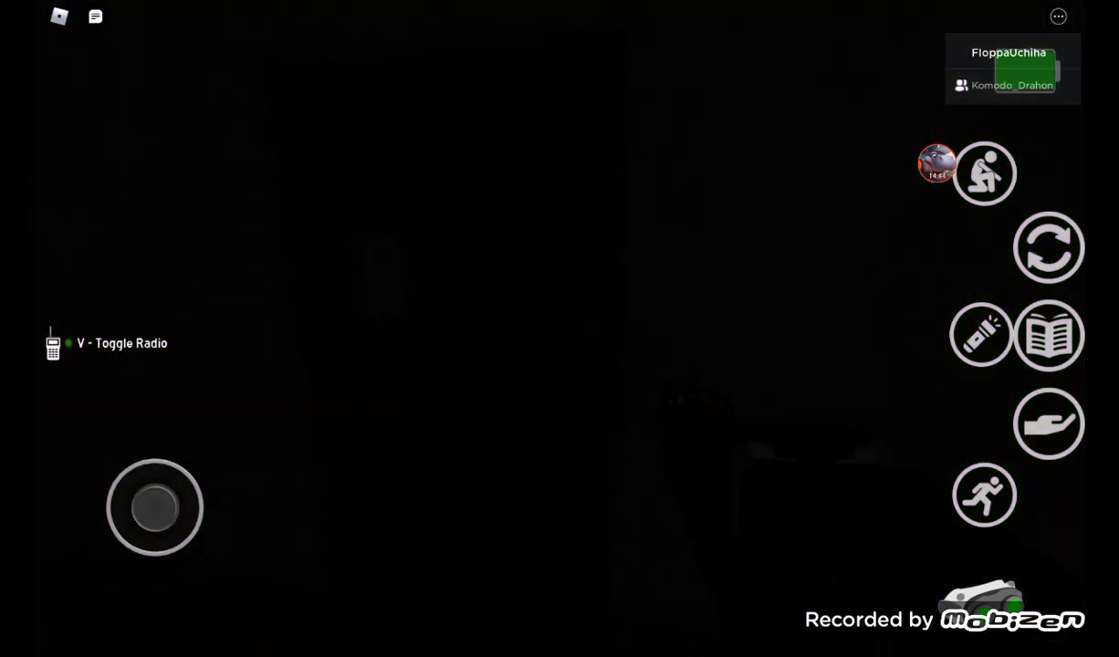
click(982, 332)
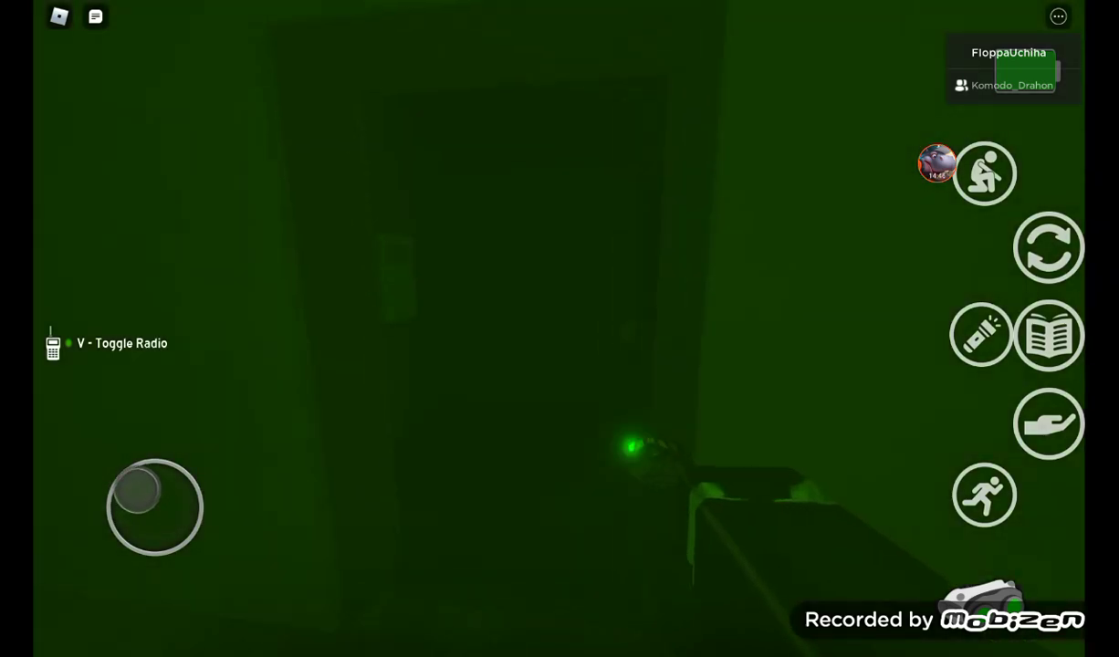
drag(153, 508, 137, 460)
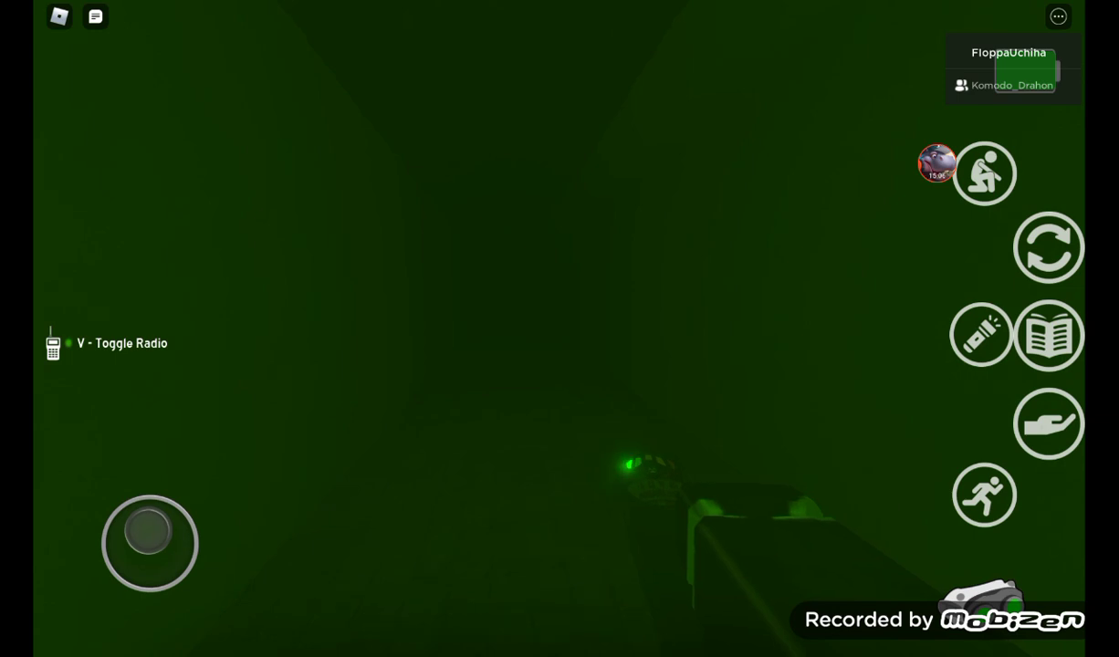
drag(150, 544, 160, 562)
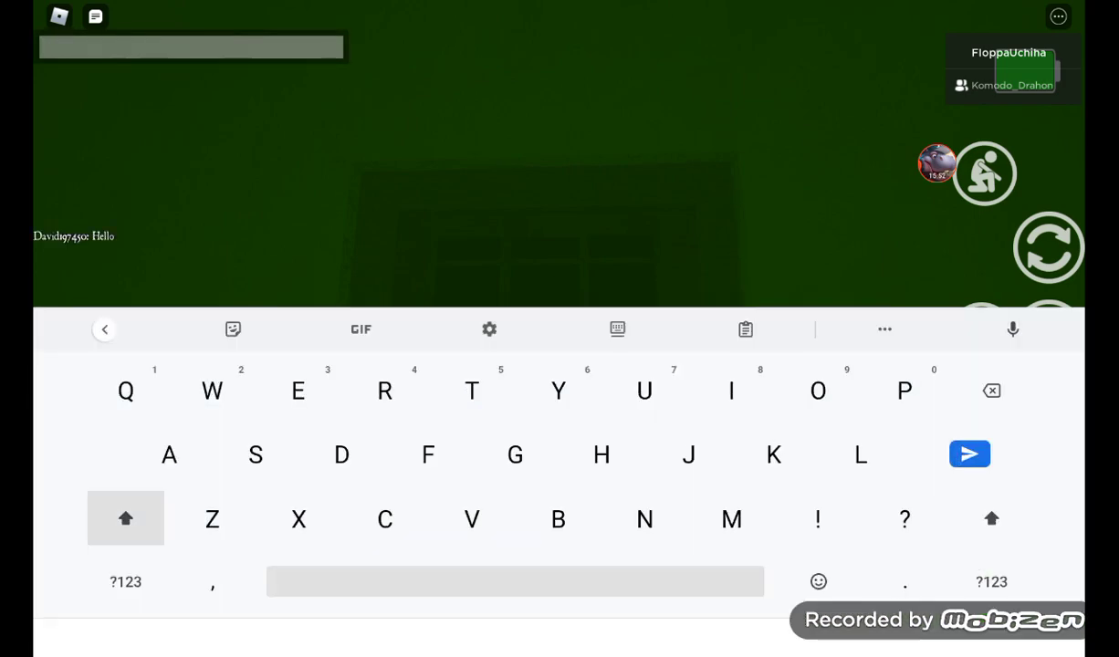
click(969, 453)
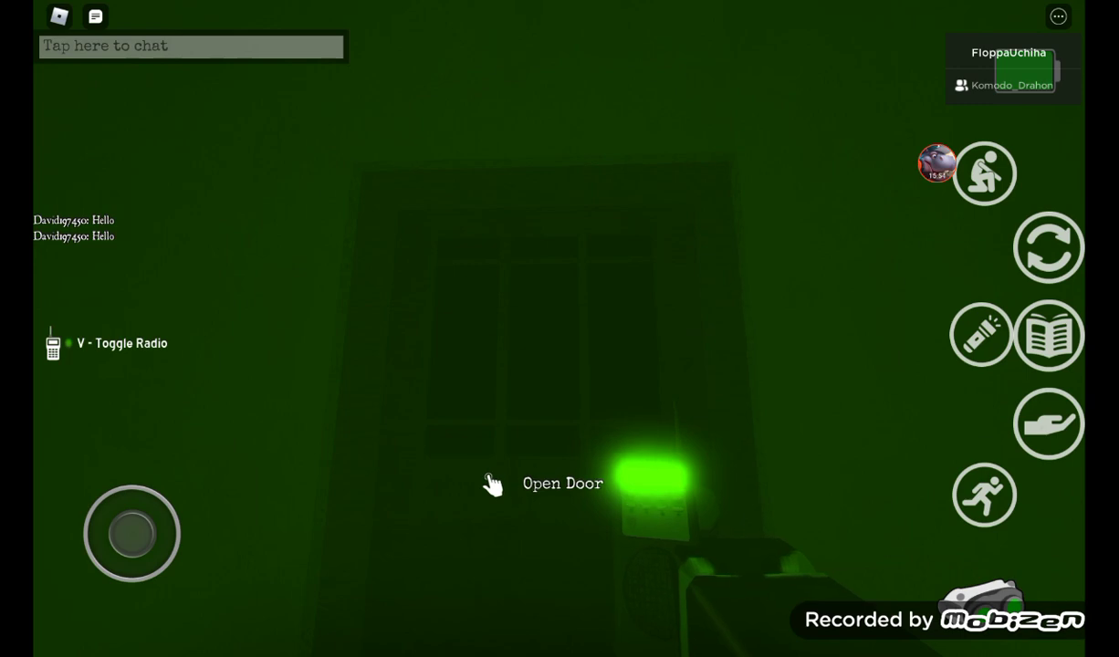
click(191, 45)
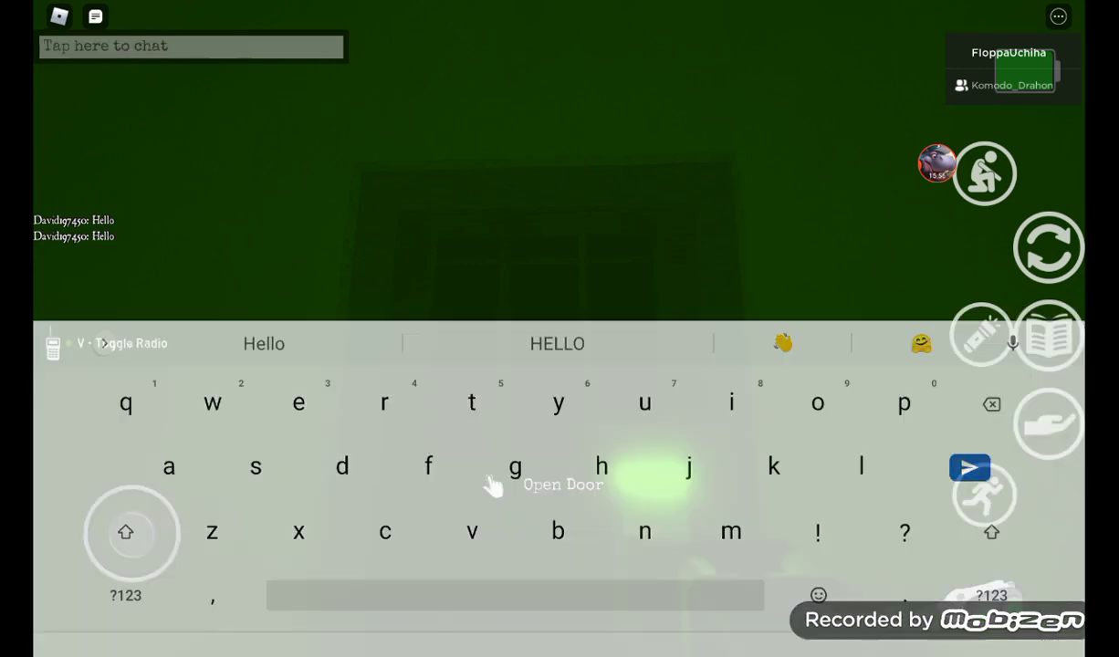
text(He)
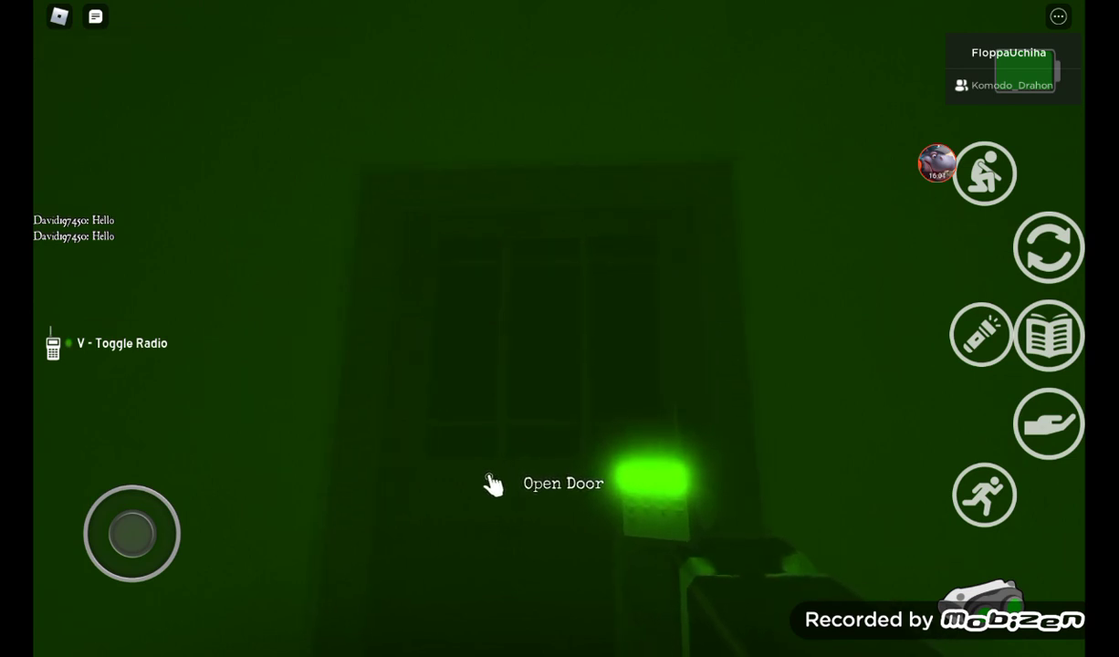
click(95, 15)
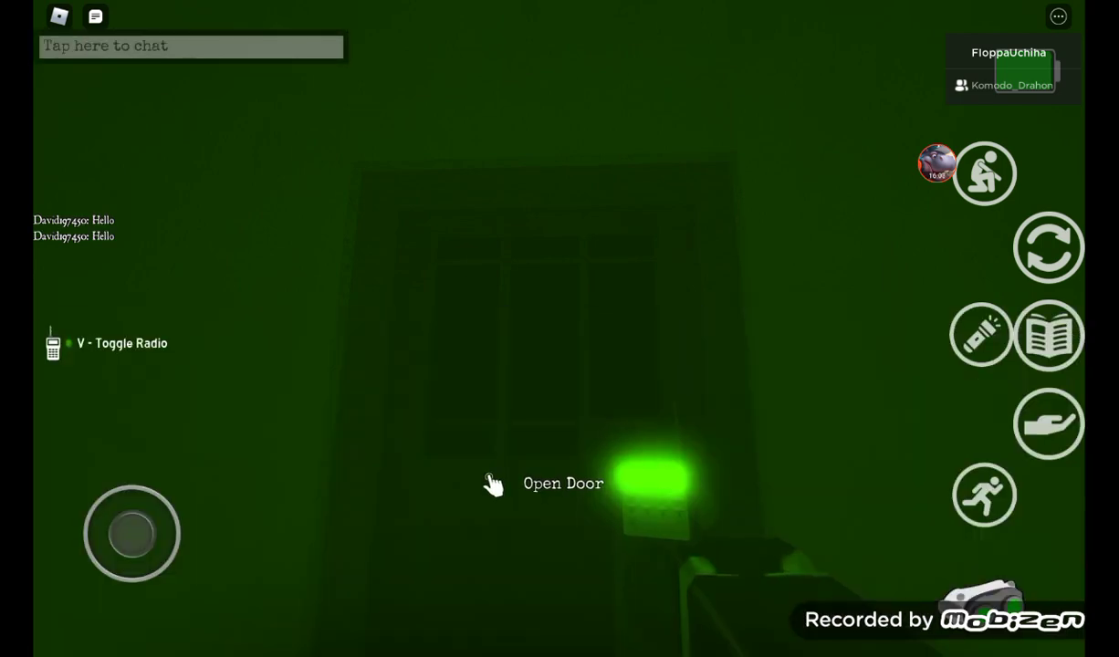
click(189, 45)
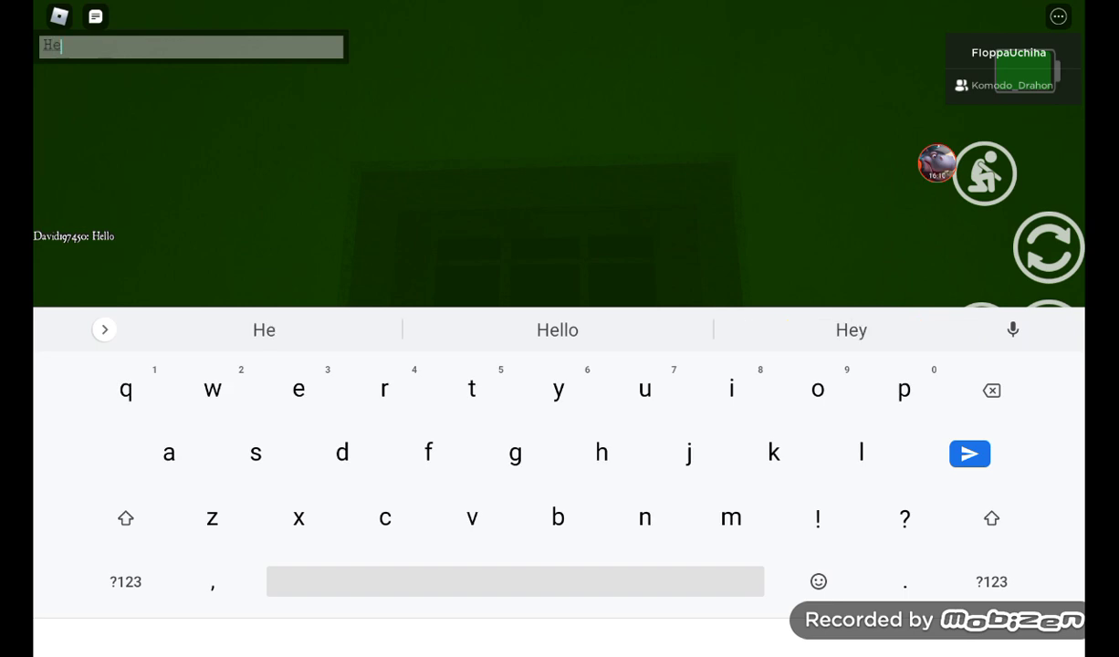
click(969, 452)
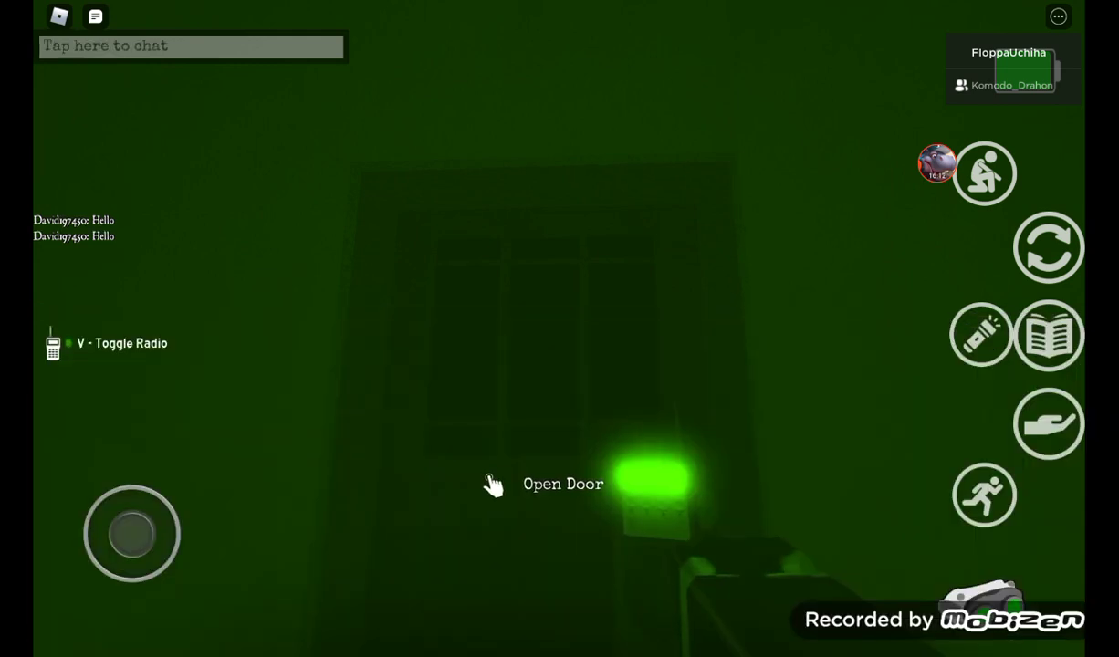
click(192, 46)
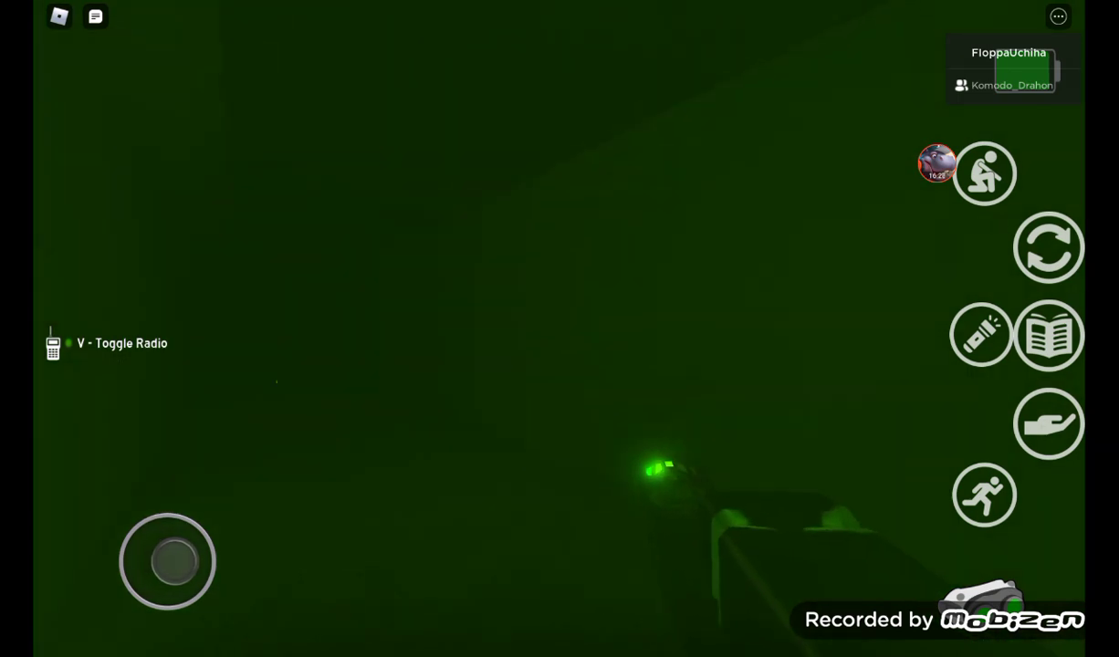
mouse_move(372, 460)
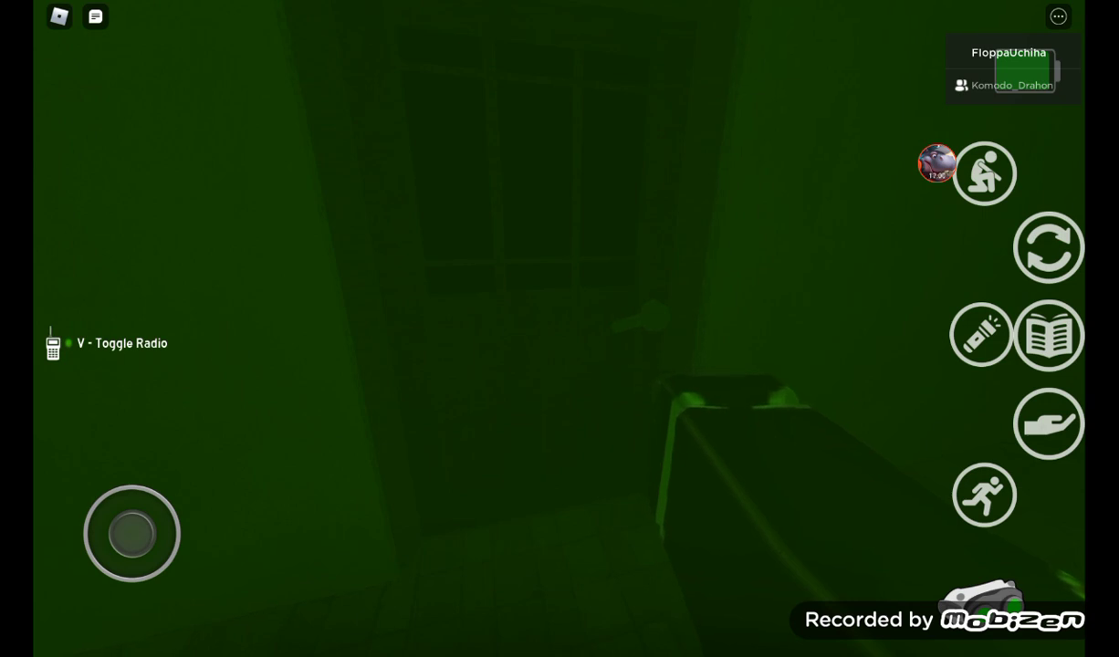
click(1049, 332)
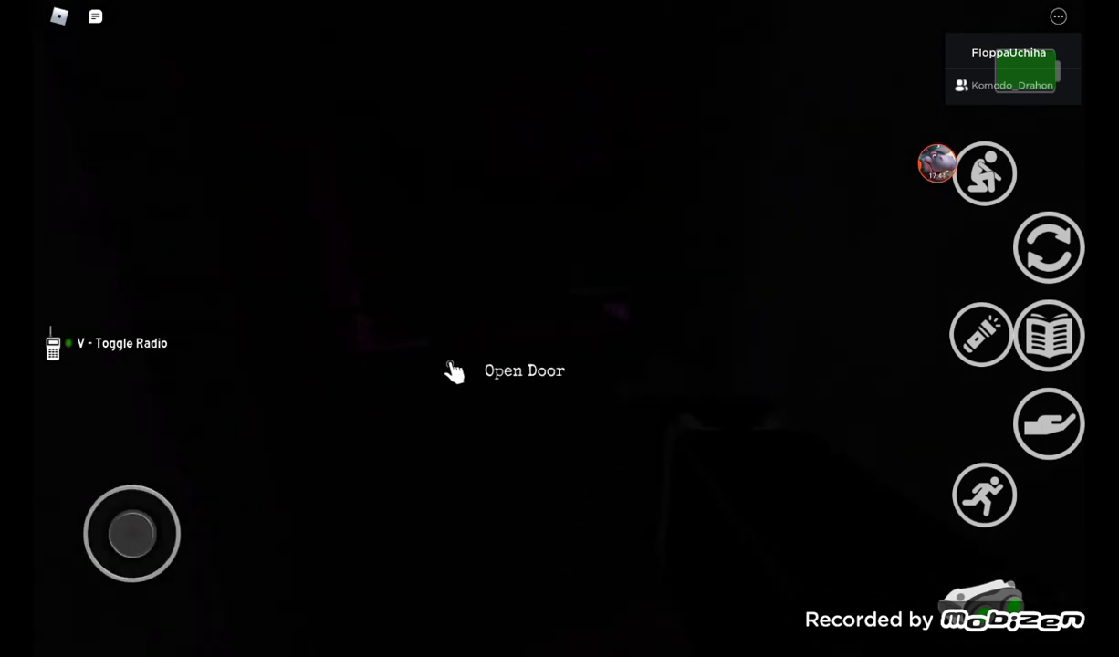
drag(131, 533, 173, 532)
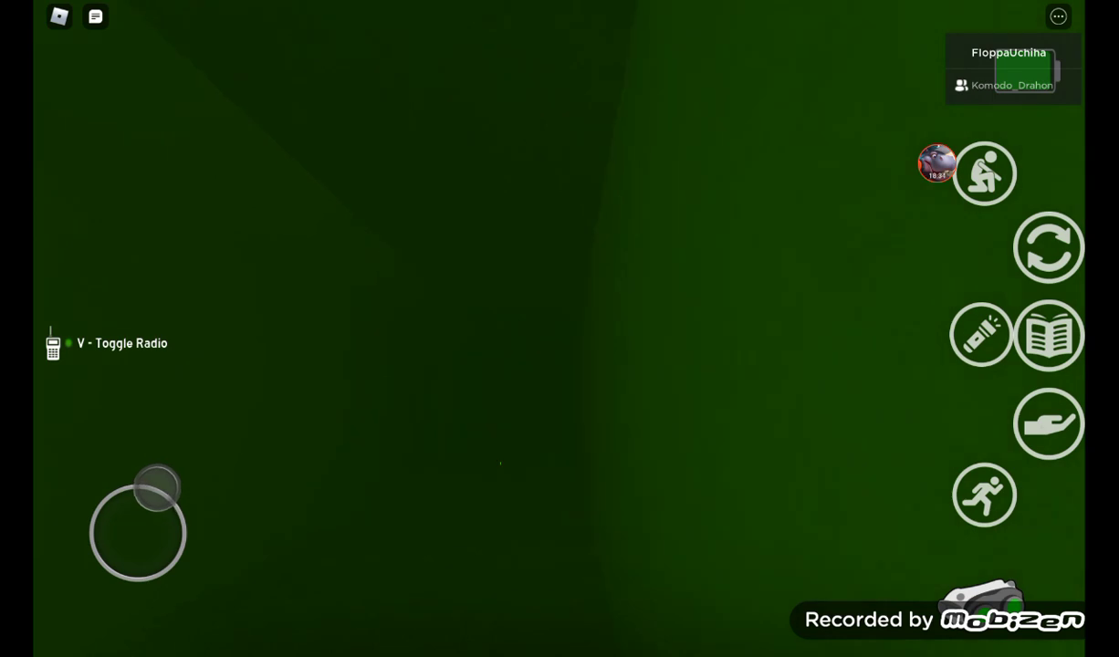
drag(155, 489, 100, 515)
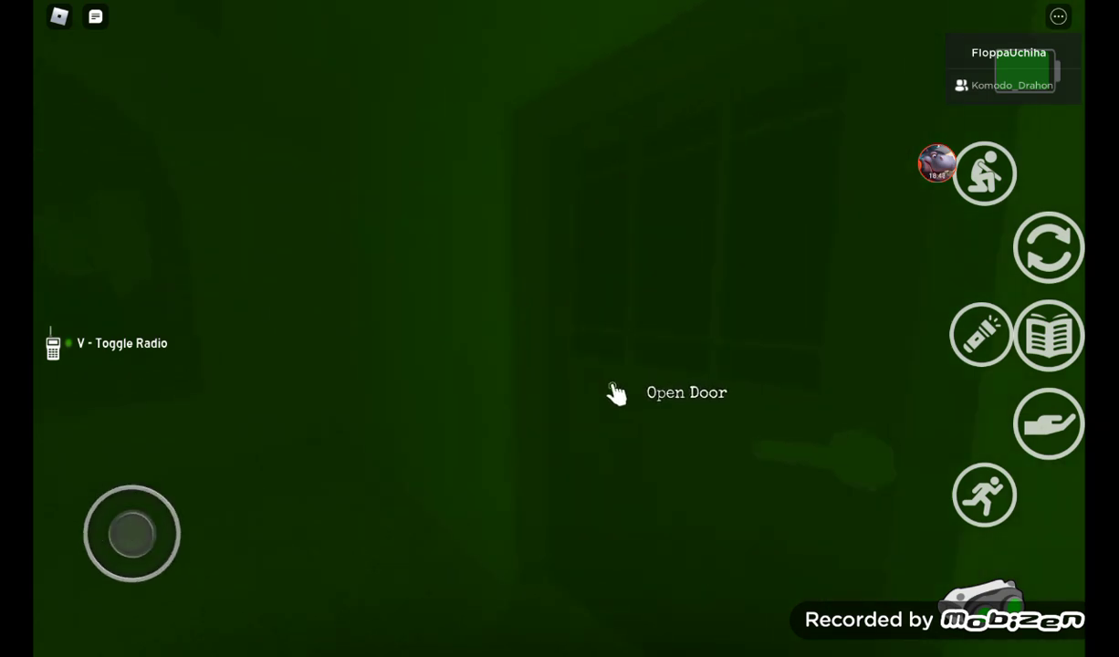
drag(132, 533, 131, 570)
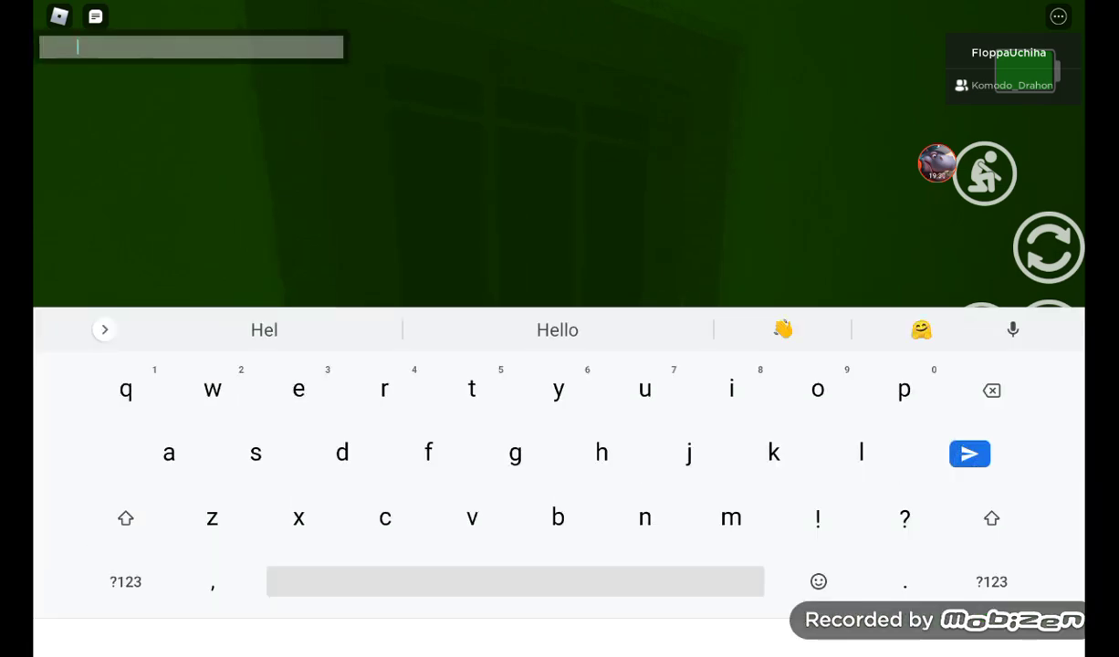
click(969, 453)
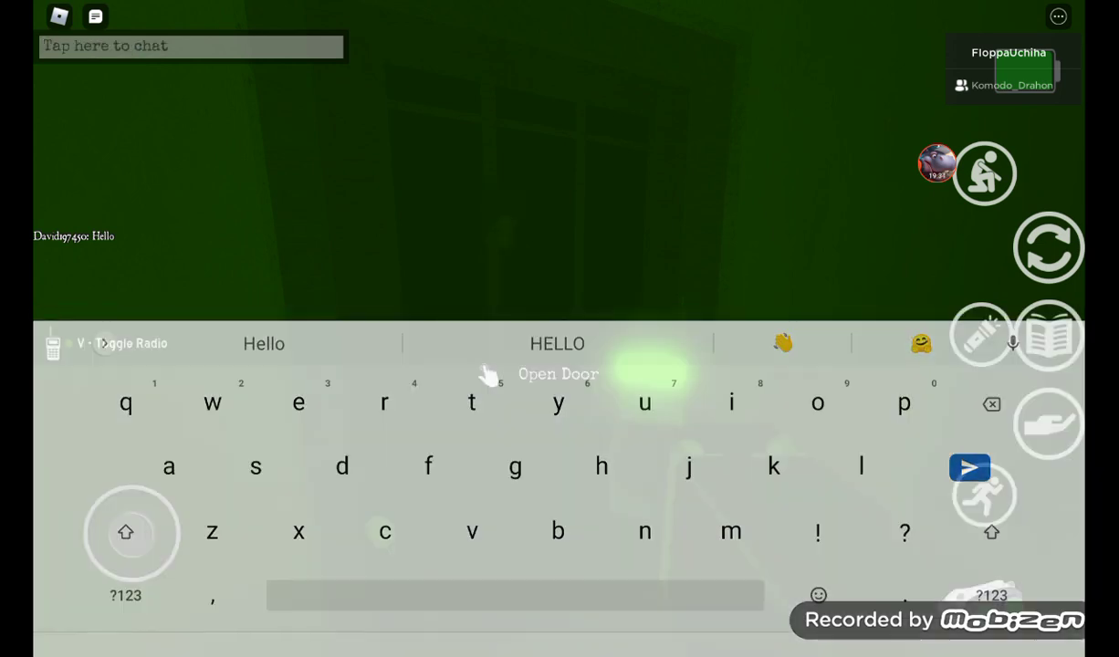
click(969, 467)
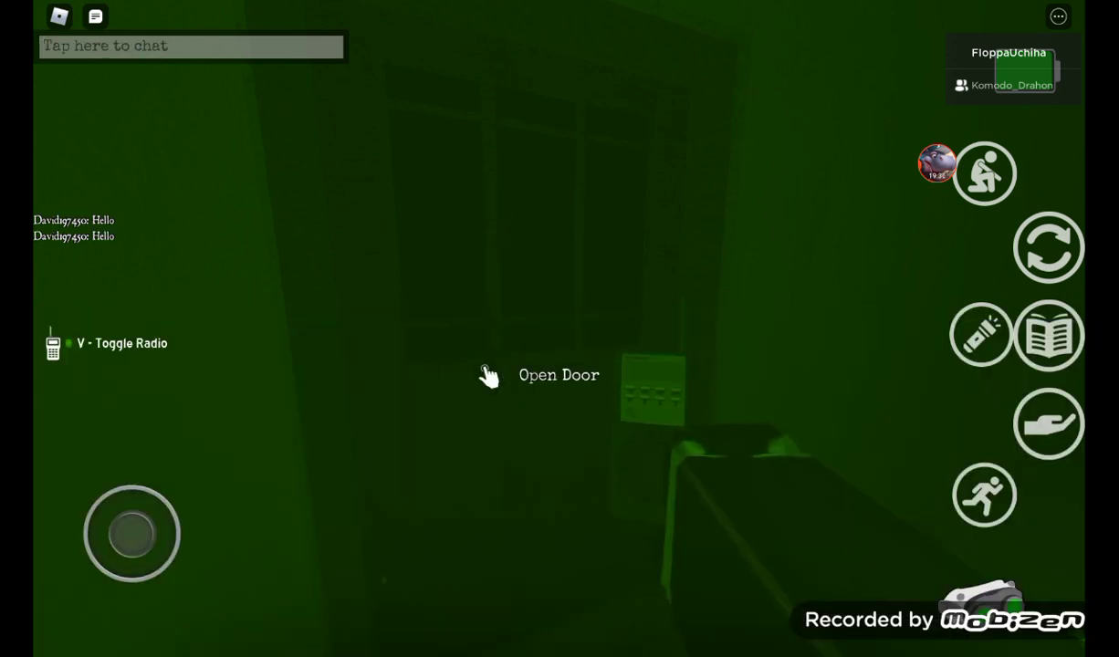
click(1047, 332)
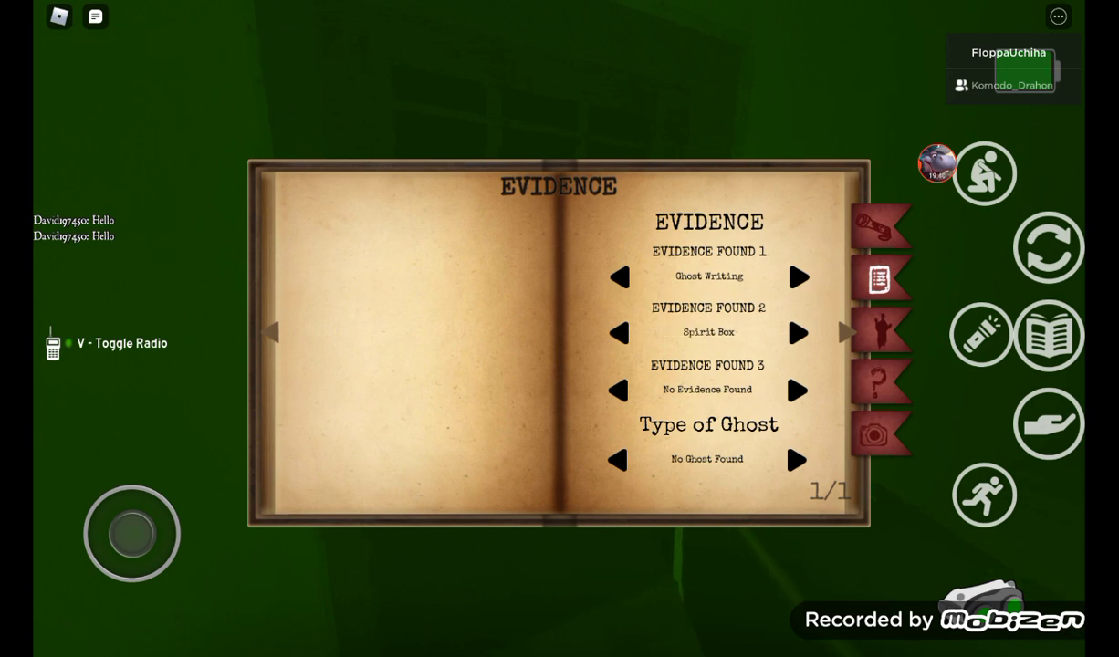
click(797, 460)
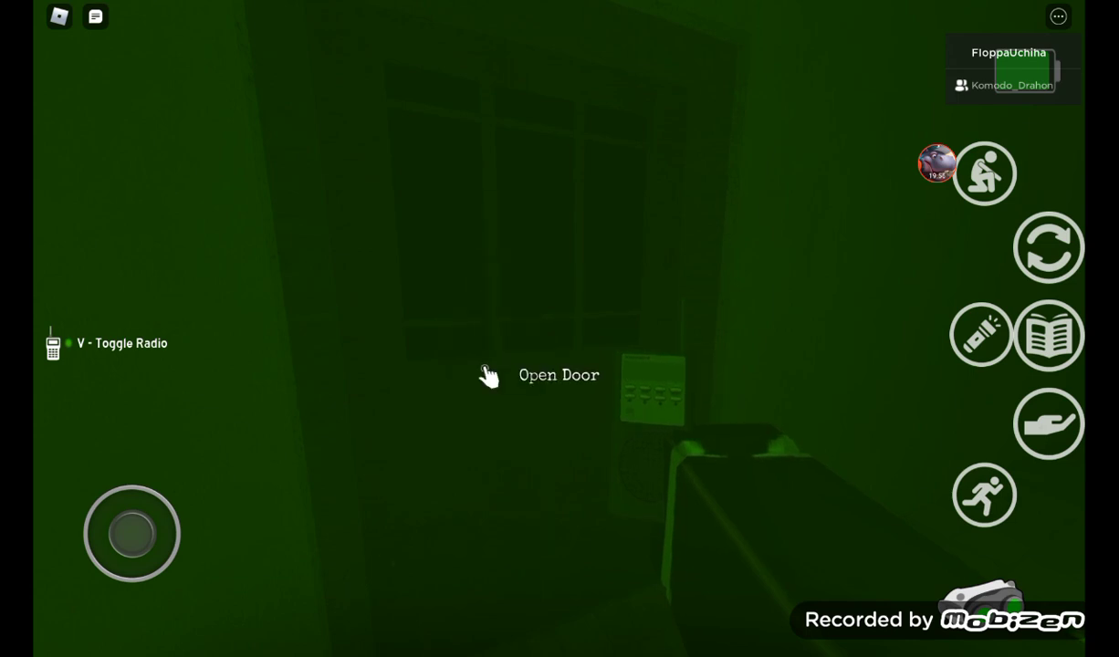
click(1047, 334)
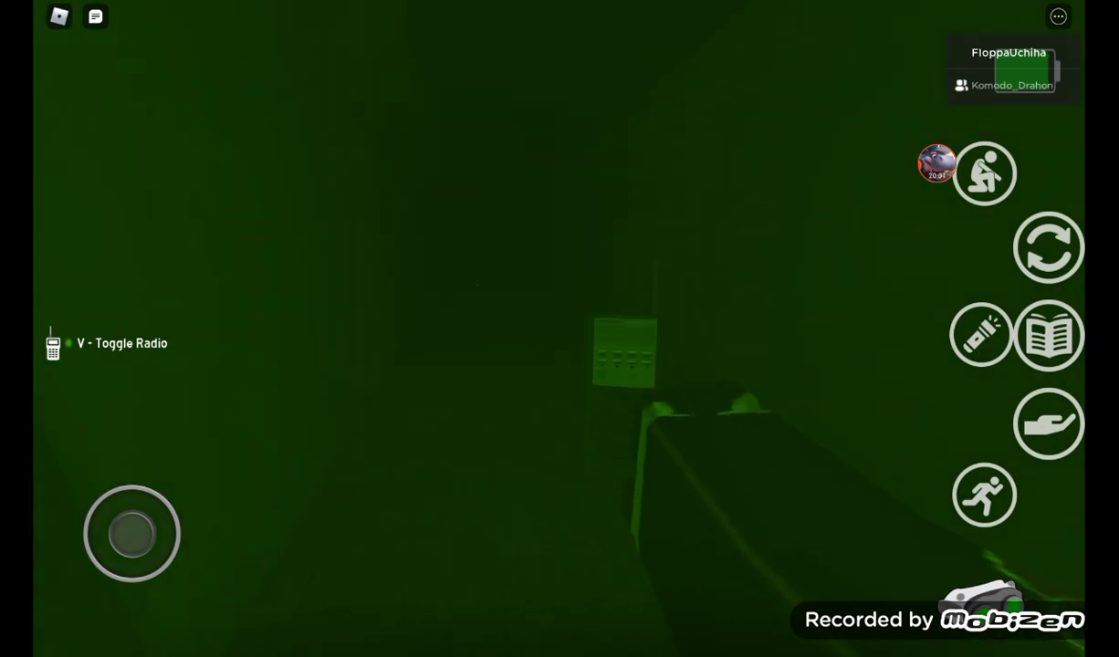
drag(131, 533, 149, 511)
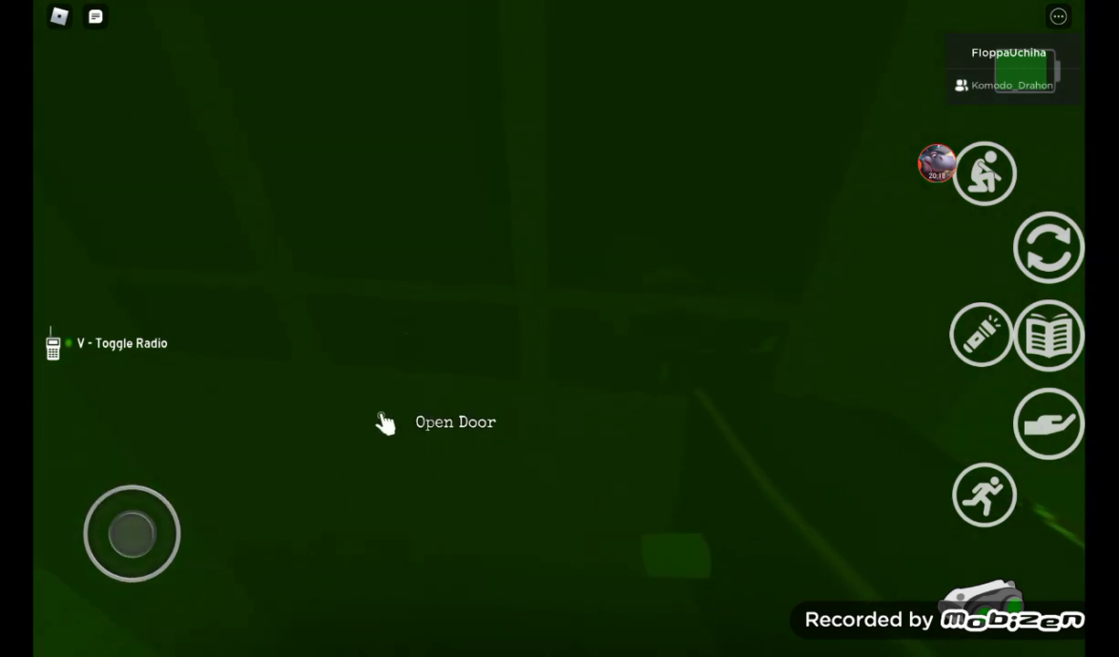
drag(132, 533, 150, 570)
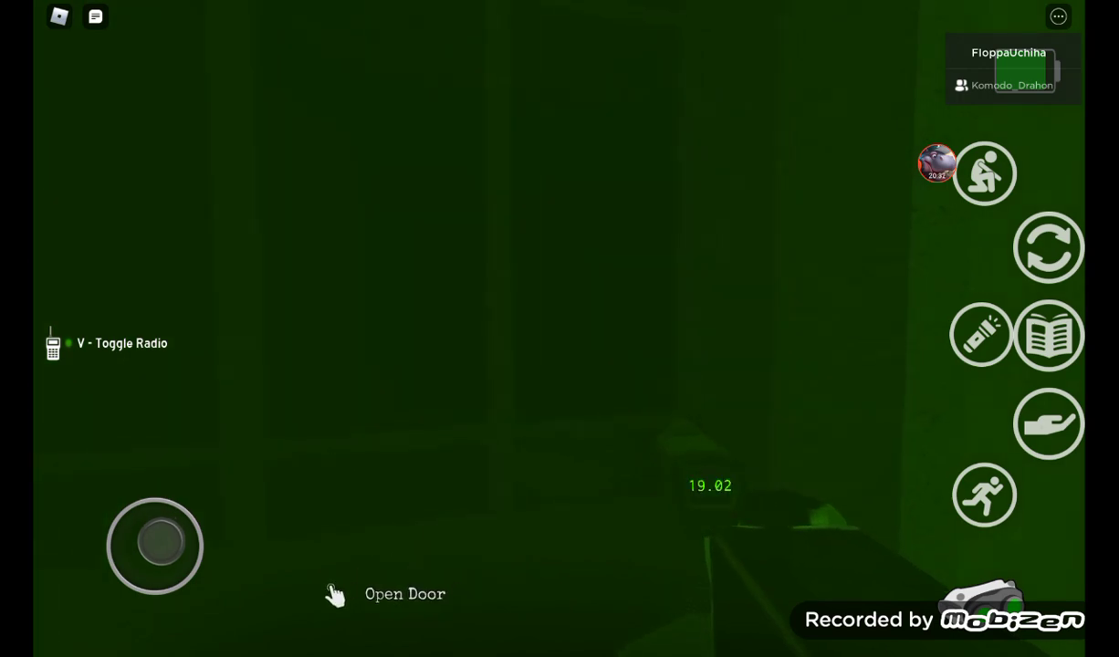
drag(155, 546, 186, 533)
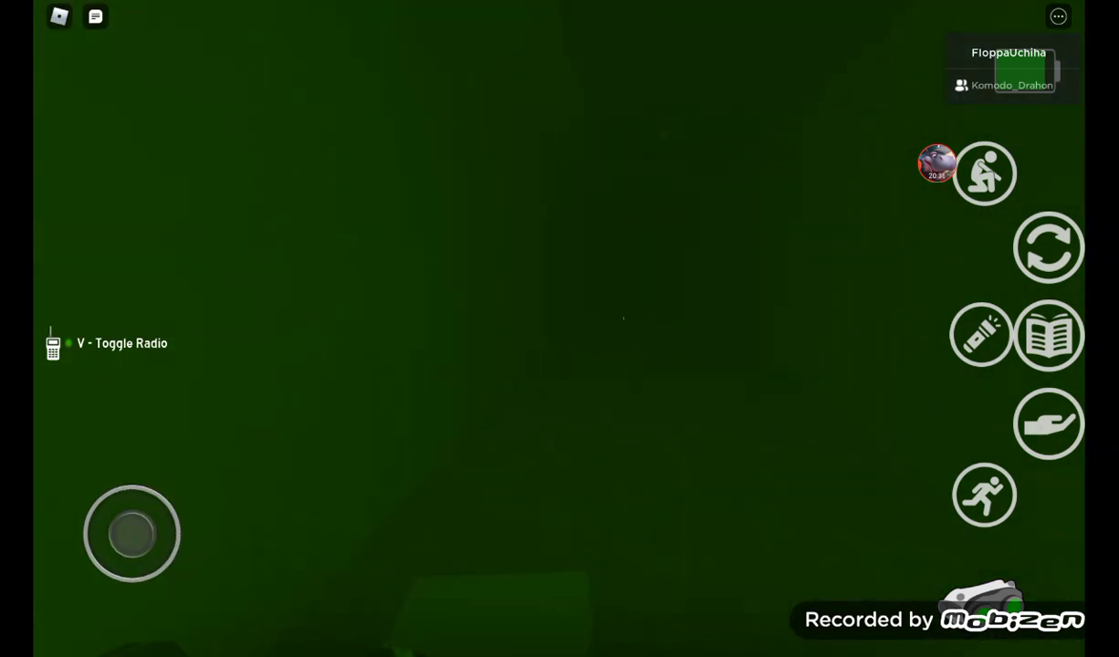
click(1047, 334)
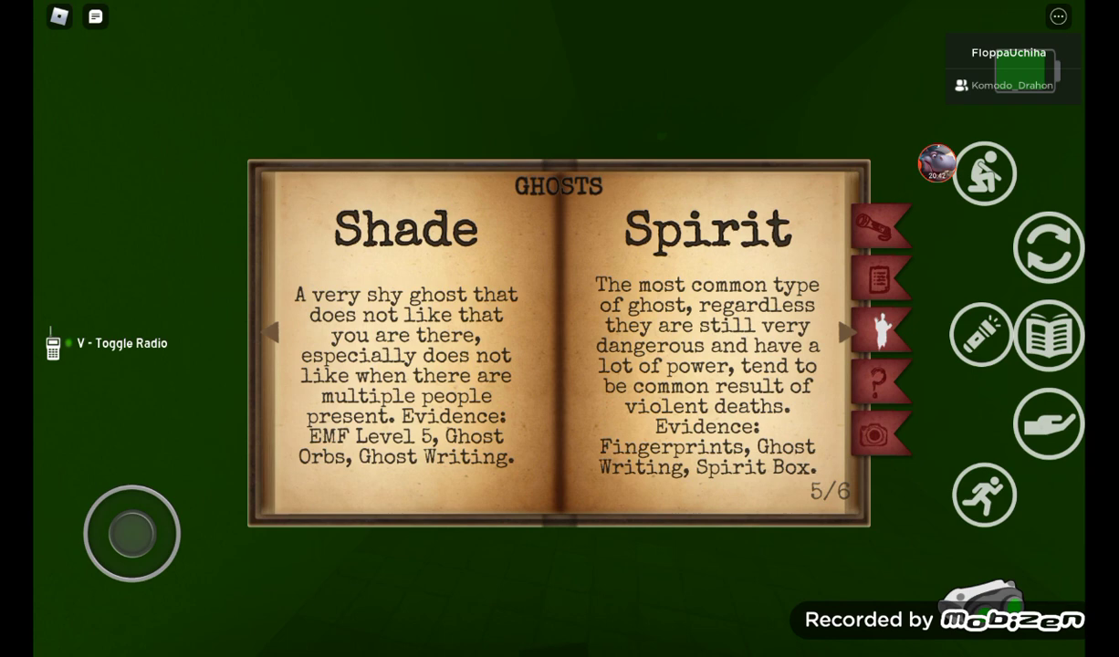
click(274, 330)
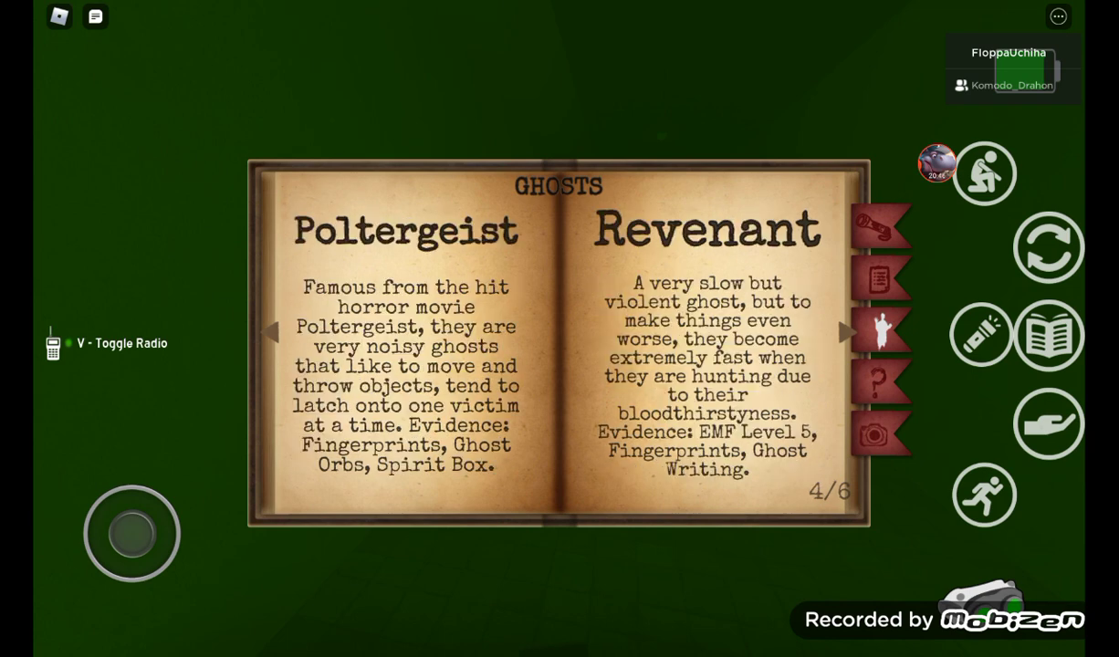
click(277, 330)
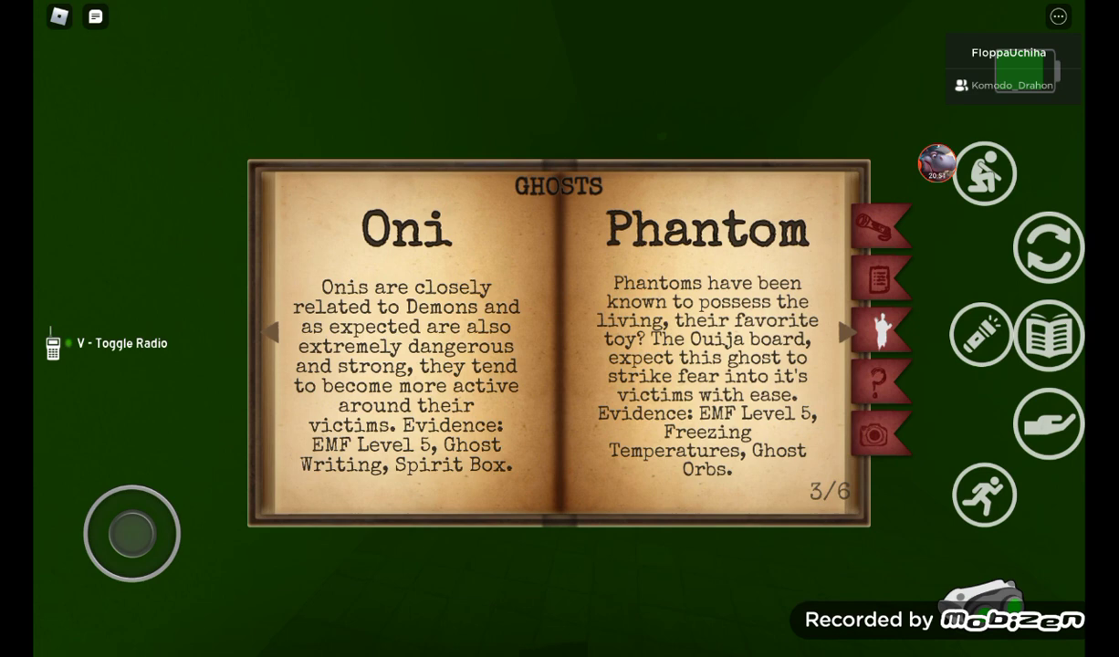
click(841, 331)
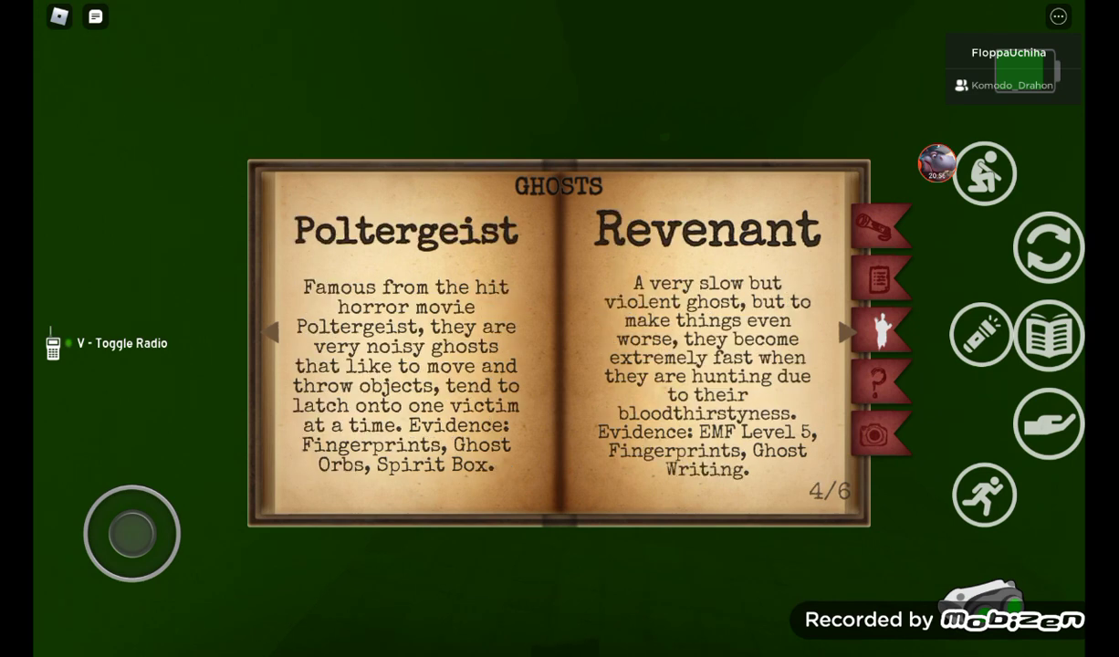
click(841, 331)
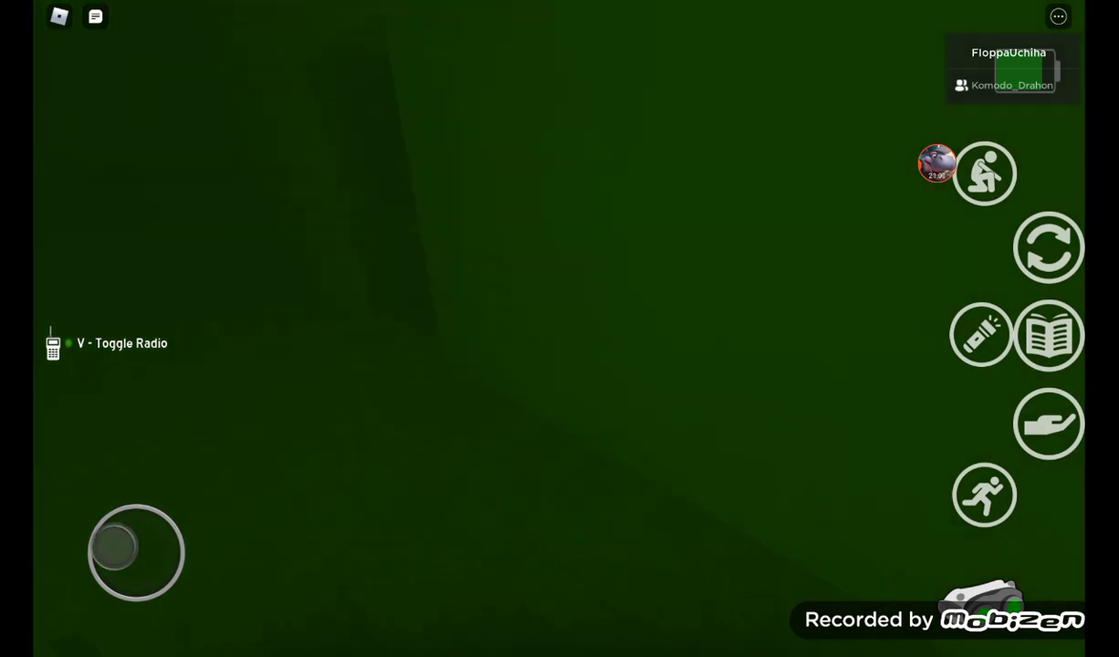
drag(135, 551, 149, 515)
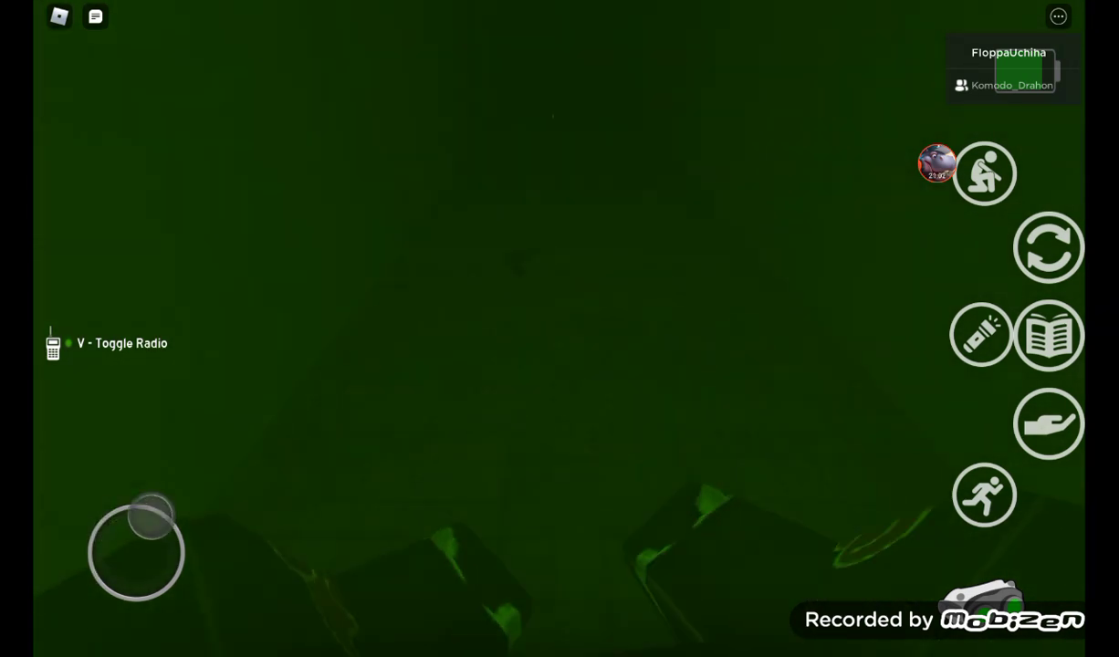
drag(150, 520, 126, 584)
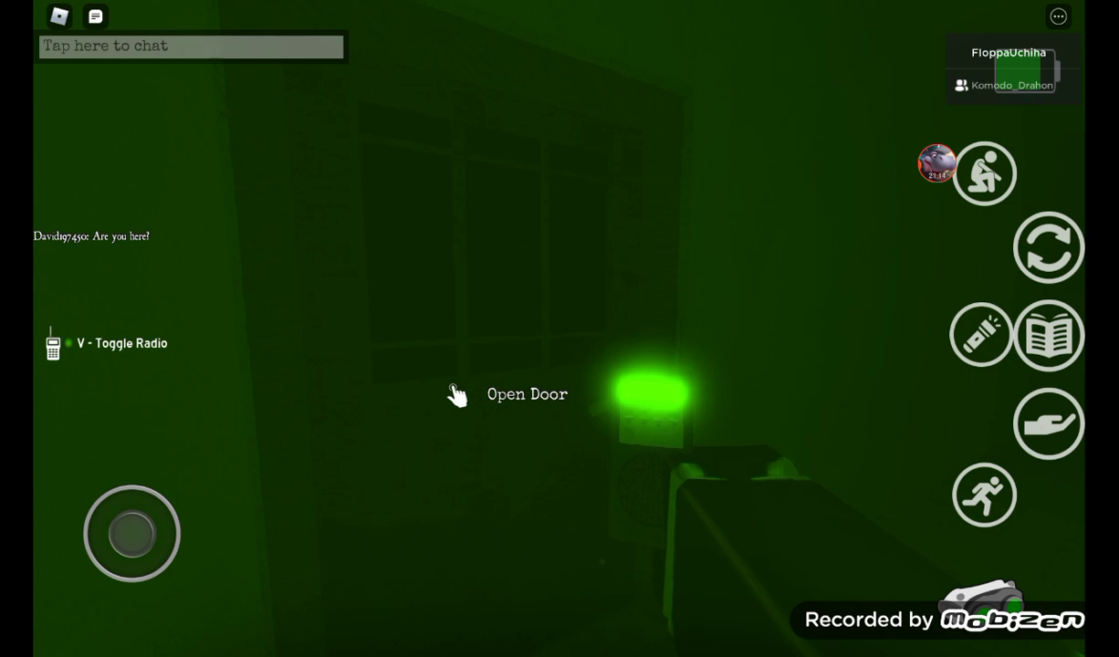
click(183, 45)
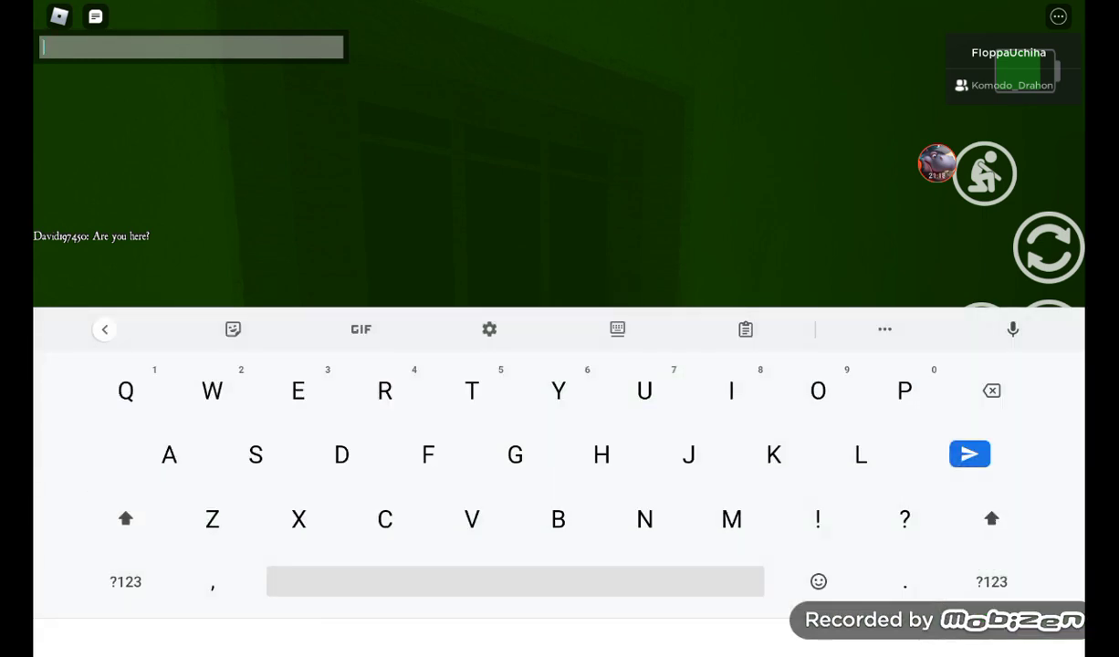
text(Give me)
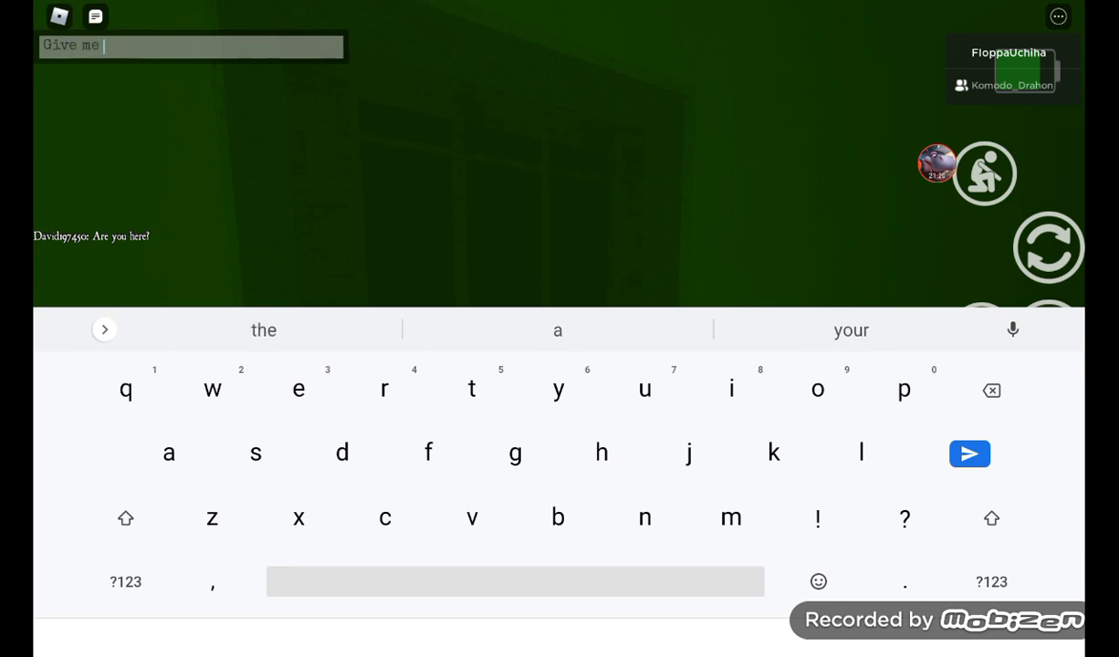
click(969, 452)
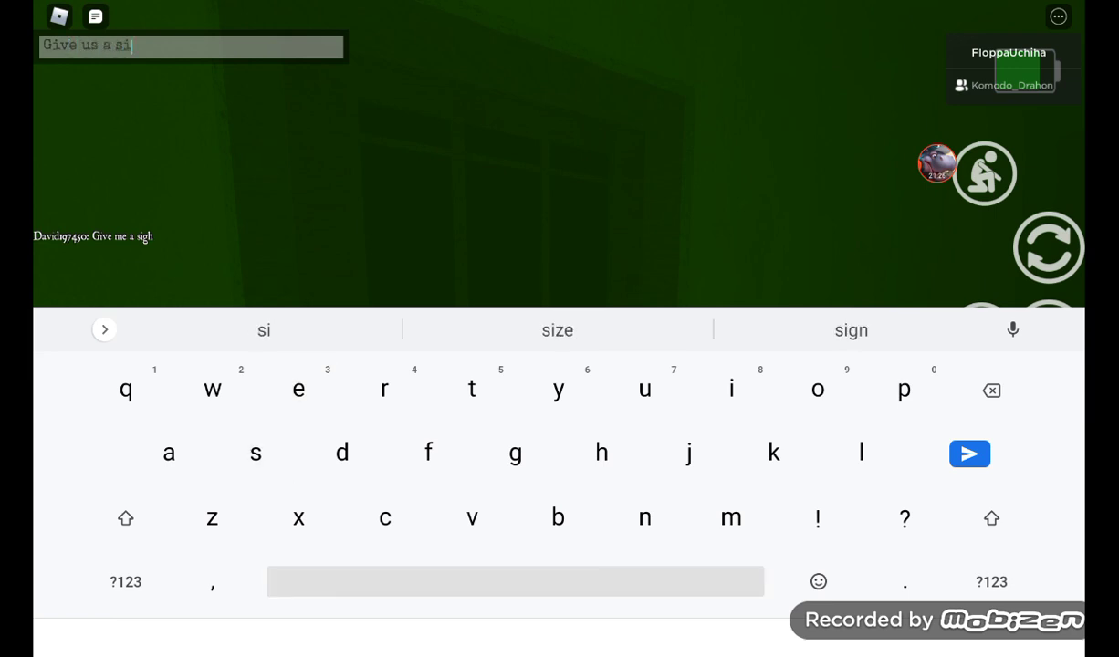
click(969, 453)
text(H)
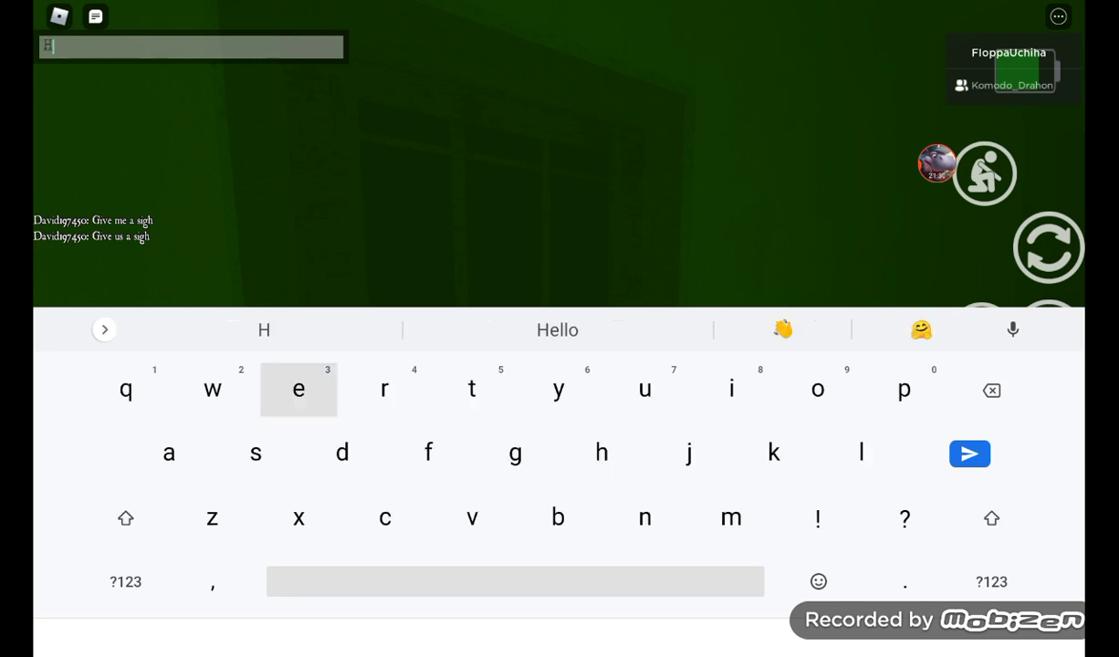
click(969, 452)
text(Are you h)
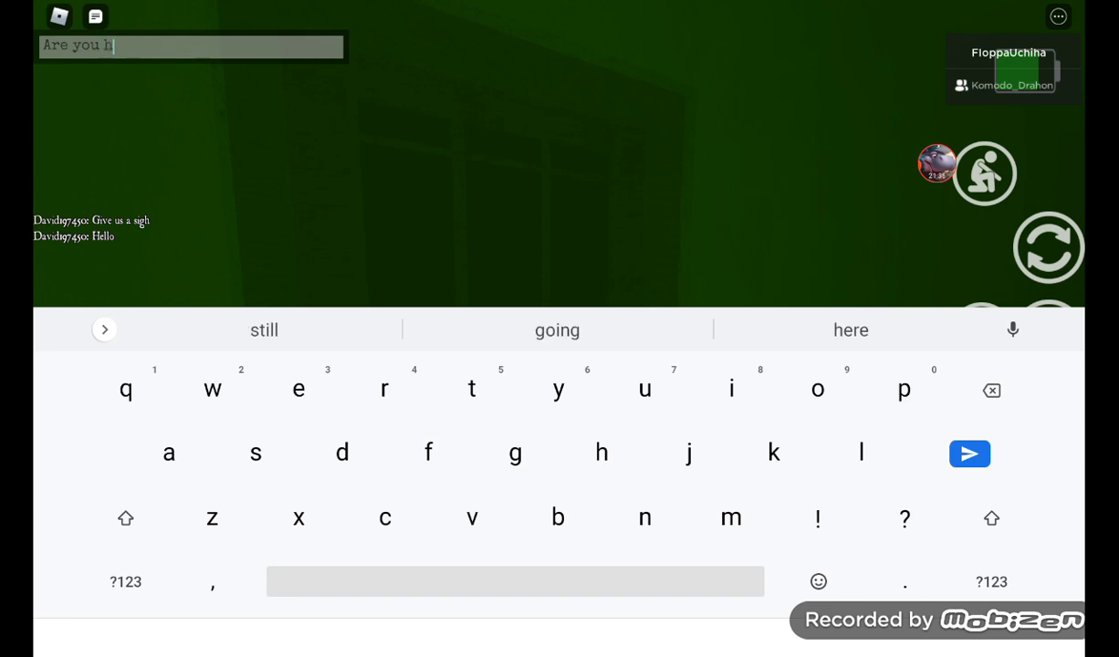
click(970, 453)
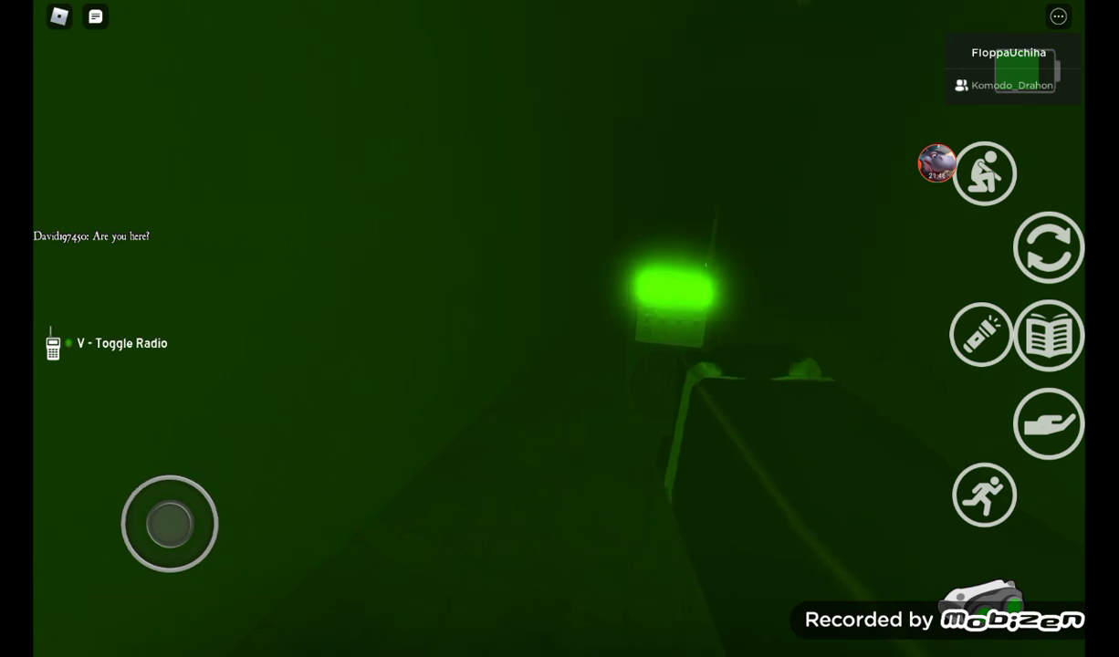
click(1048, 332)
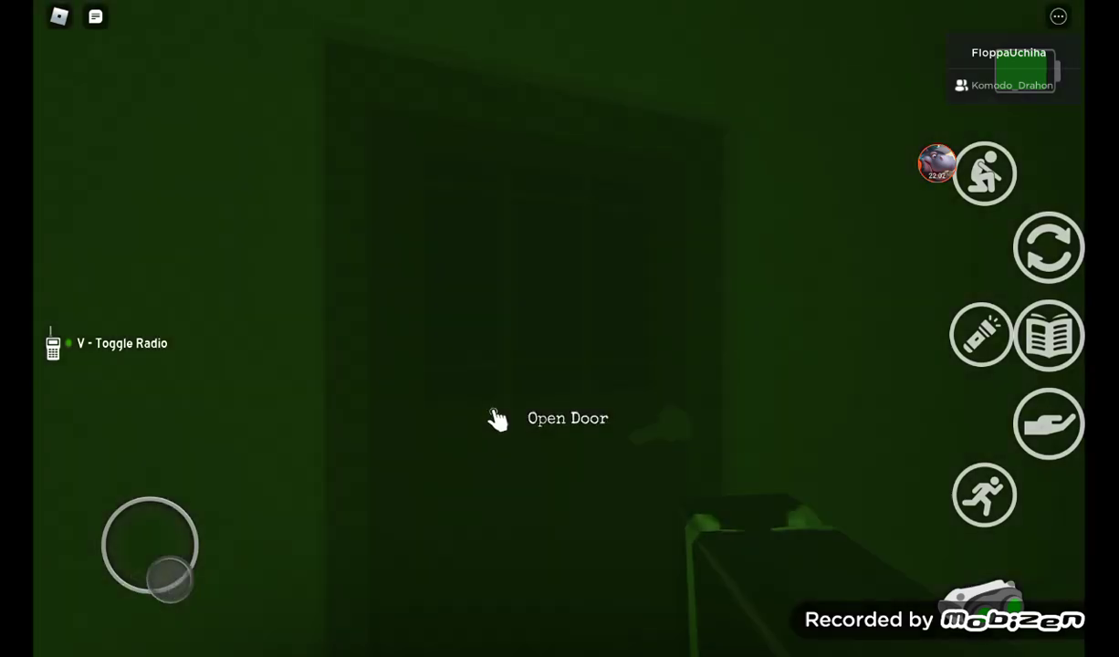
click(1047, 332)
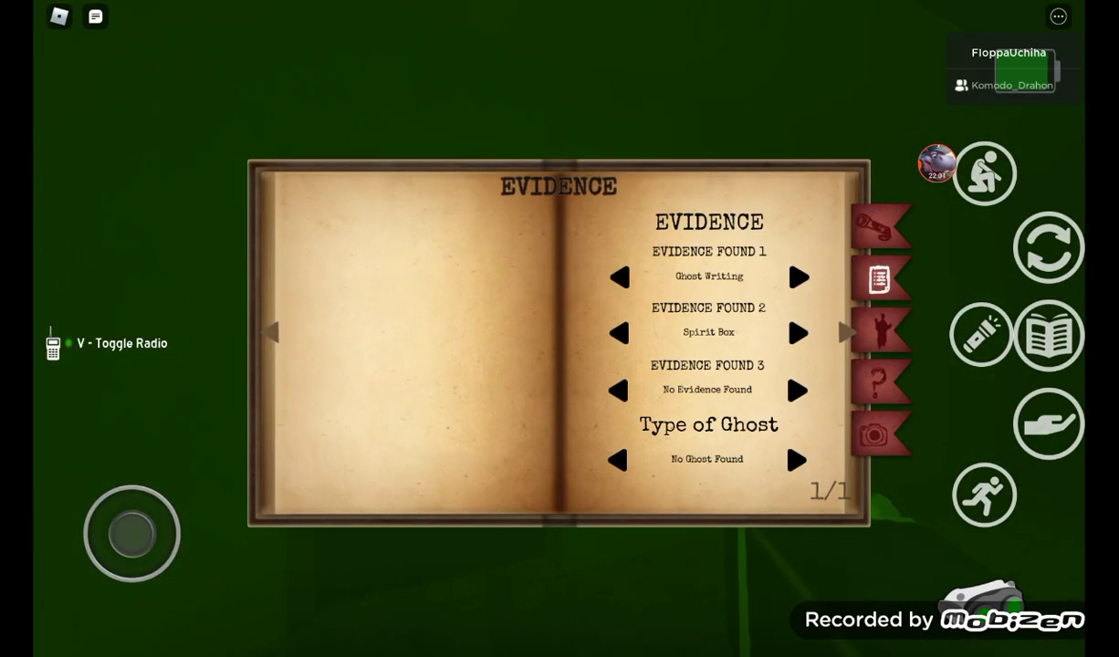
click(796, 390)
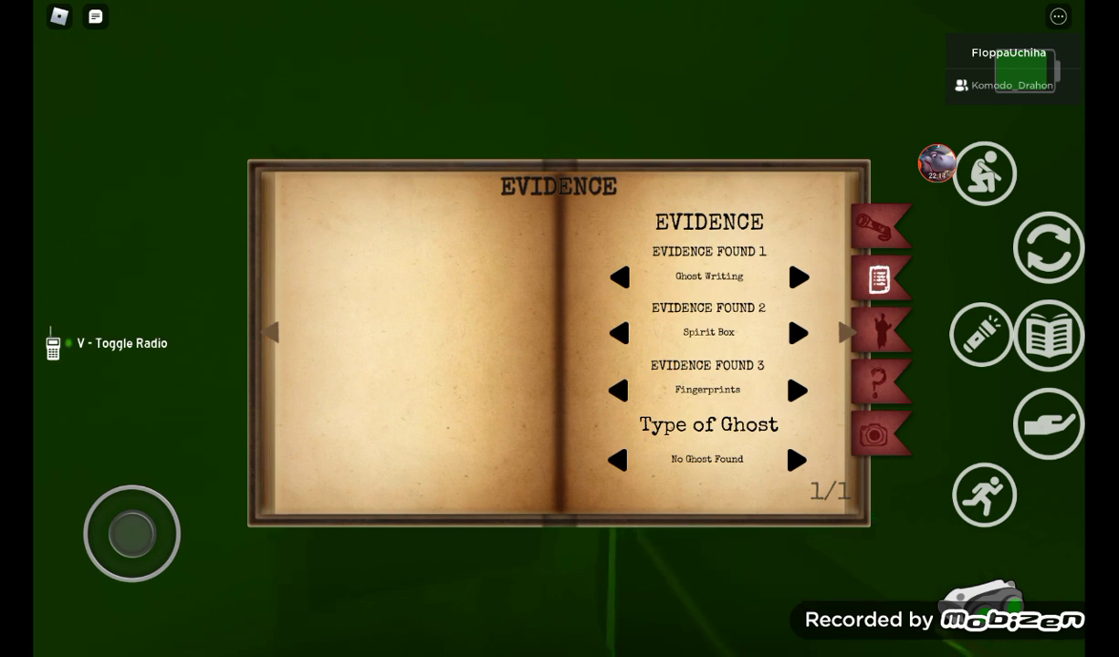
click(796, 460)
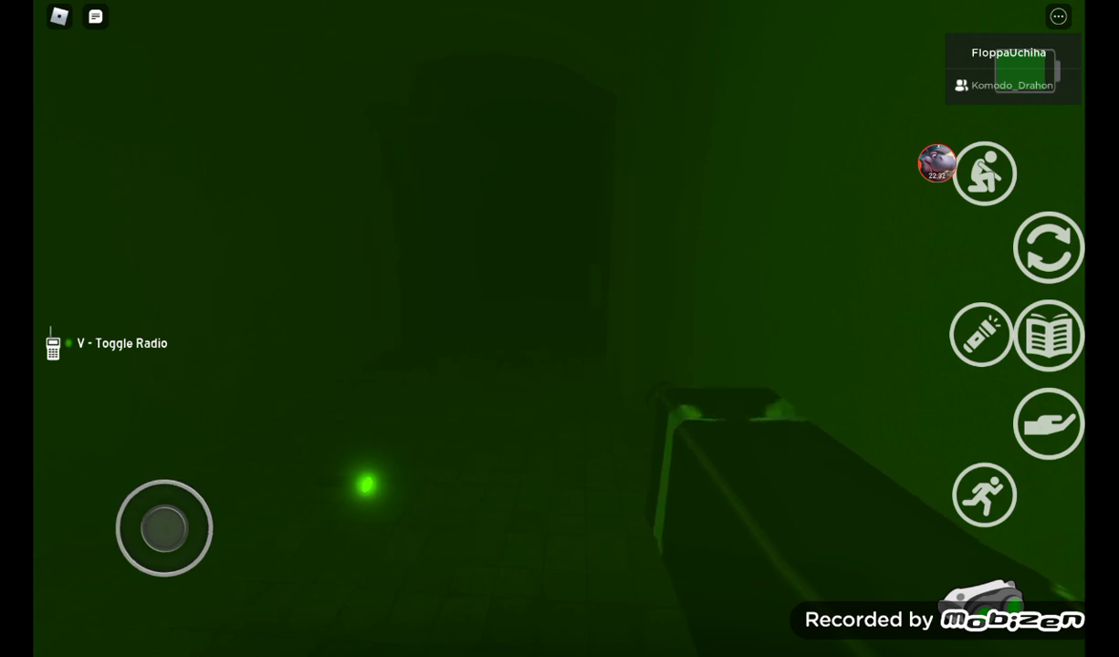
drag(164, 528, 146, 478)
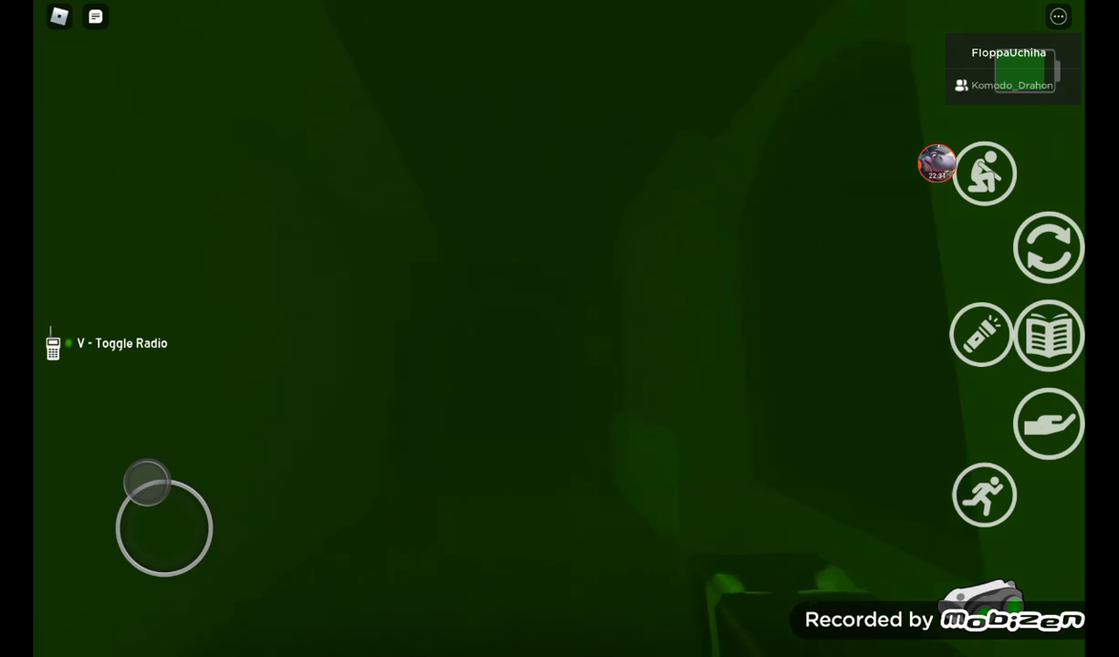